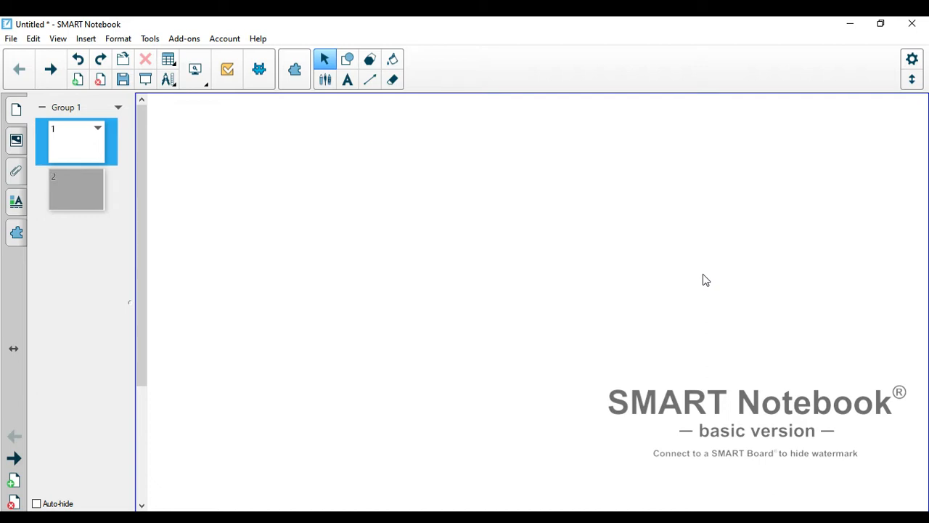
{"action": "mouse_move", "coordinate": [526, 280]}
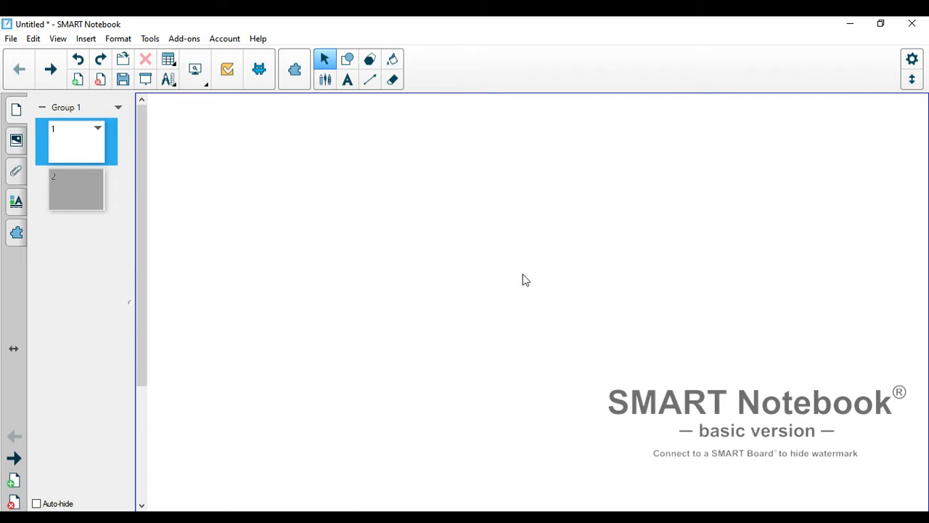
{"action": "mouse_move", "coordinate": [623, 190]}
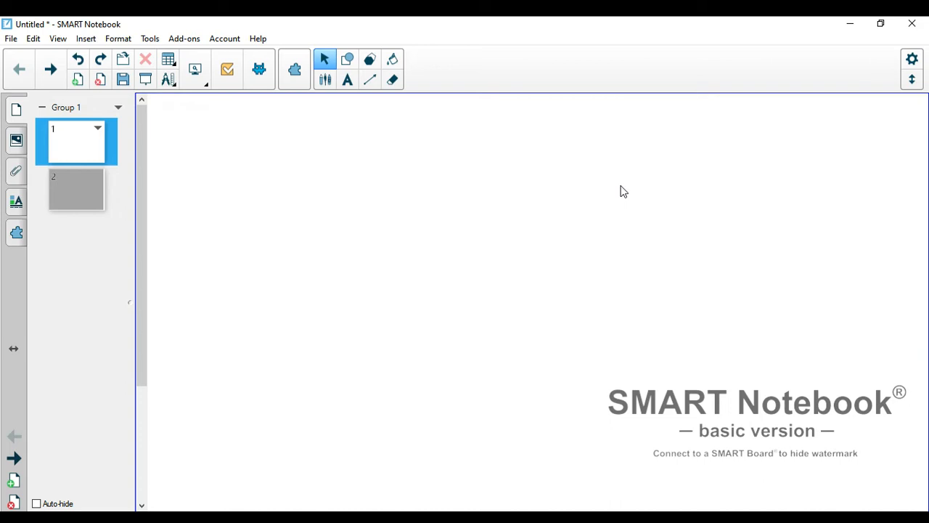
{"action": "mouse_move", "coordinate": [790, 378]}
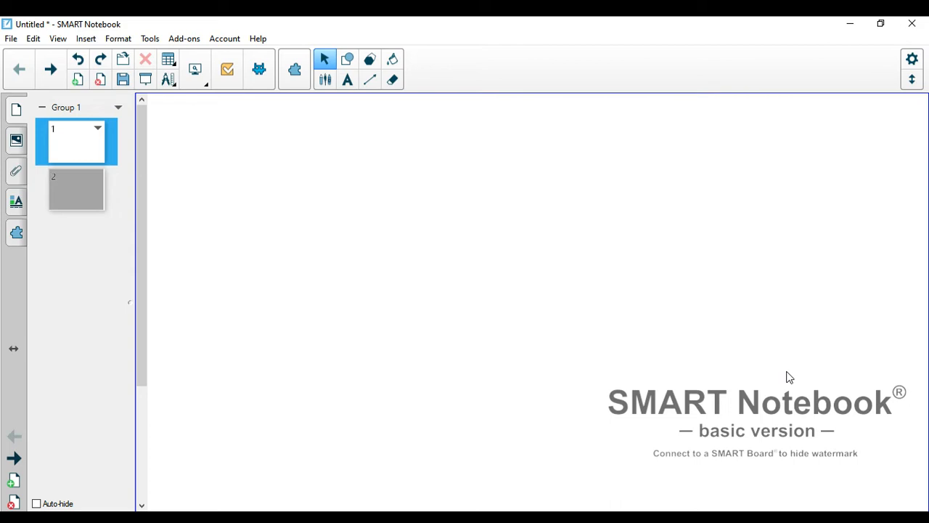
{"action": "mouse_move", "coordinate": [755, 296]}
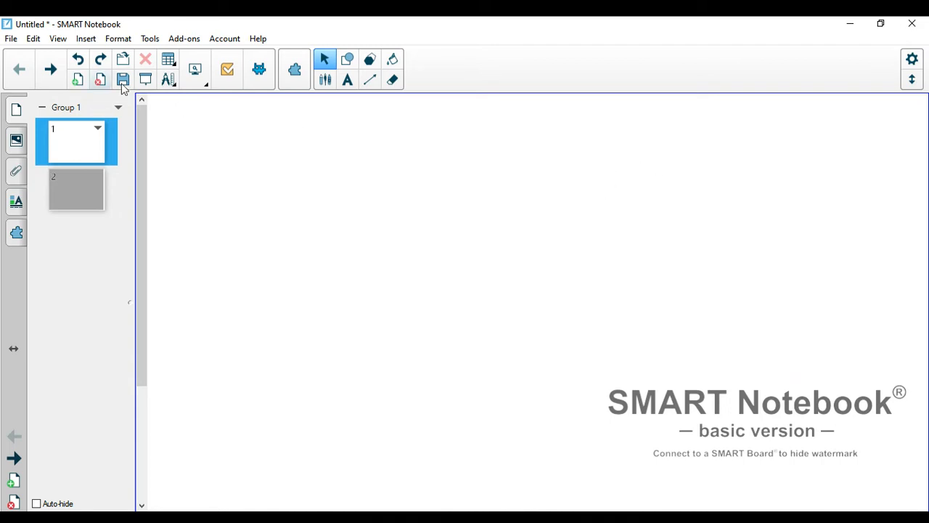
{"action": "mouse_move", "coordinate": [294, 69]}
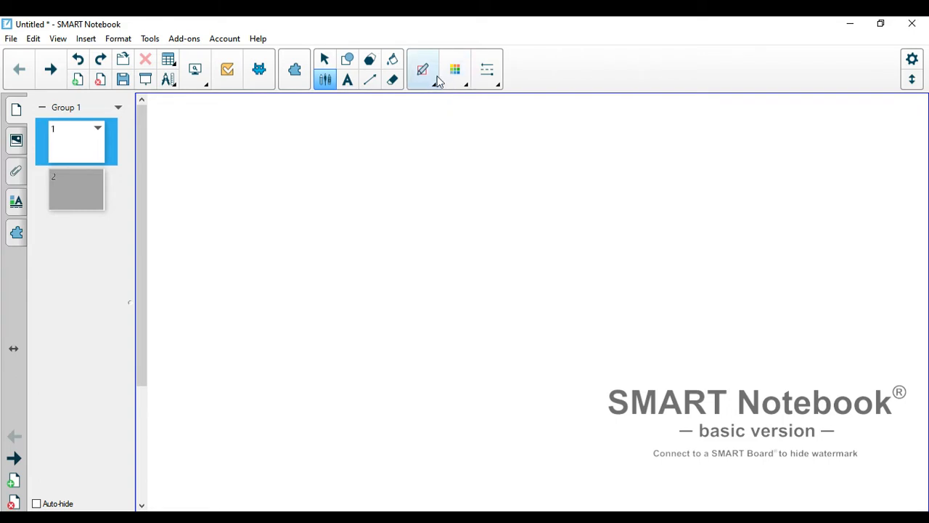
{"action": "mouse_move", "coordinate": [423, 69]}
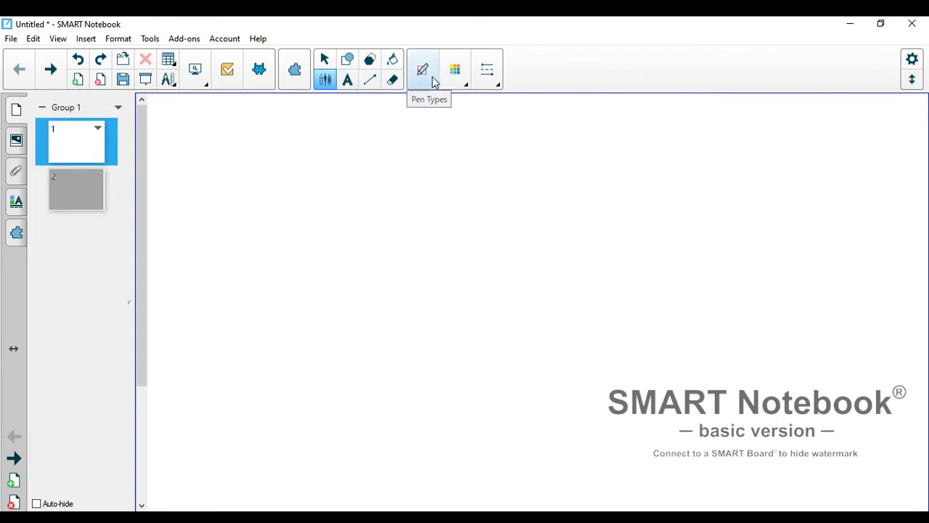
- Draw a pale lavender curve and a red curve beside it with the standard pen
{"action": "left_click", "coordinate": [422, 69]}
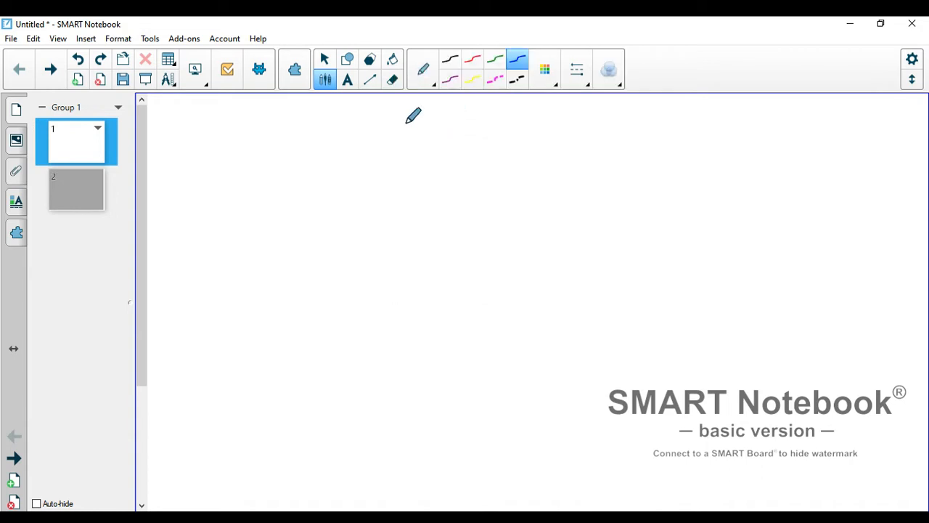
{"action": "left_click_drag", "start_coordinate": [177, 121], "coordinate": [251, 226]}
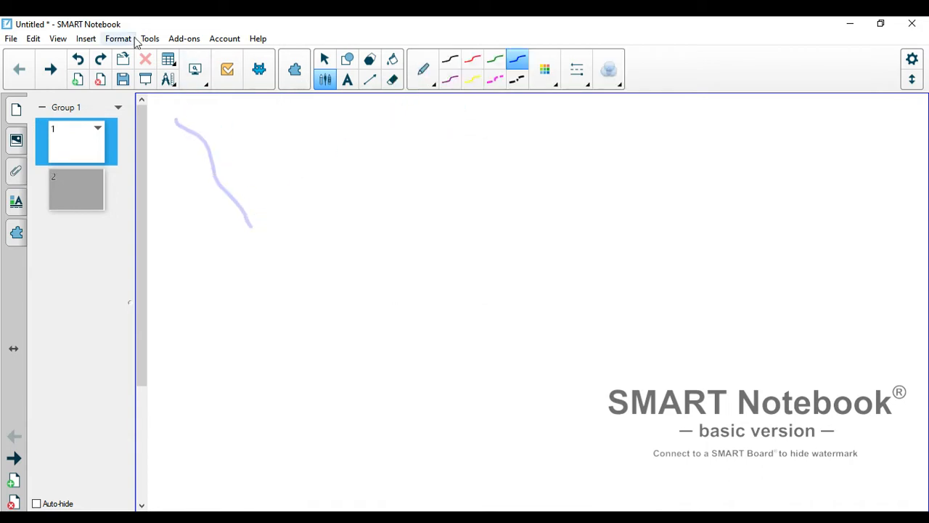
{"action": "left_click", "coordinate": [608, 69]}
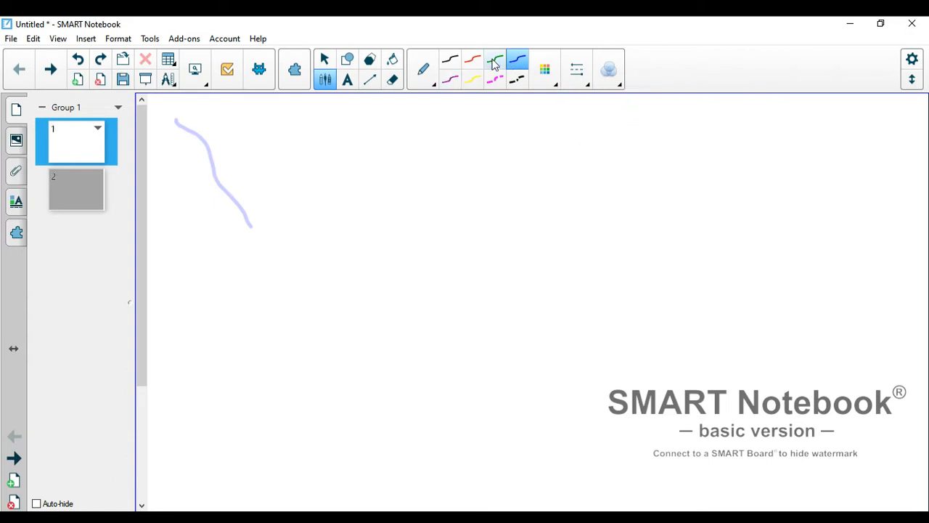
{"action": "left_click_drag", "start_coordinate": [259, 135], "coordinate": [347, 232]}
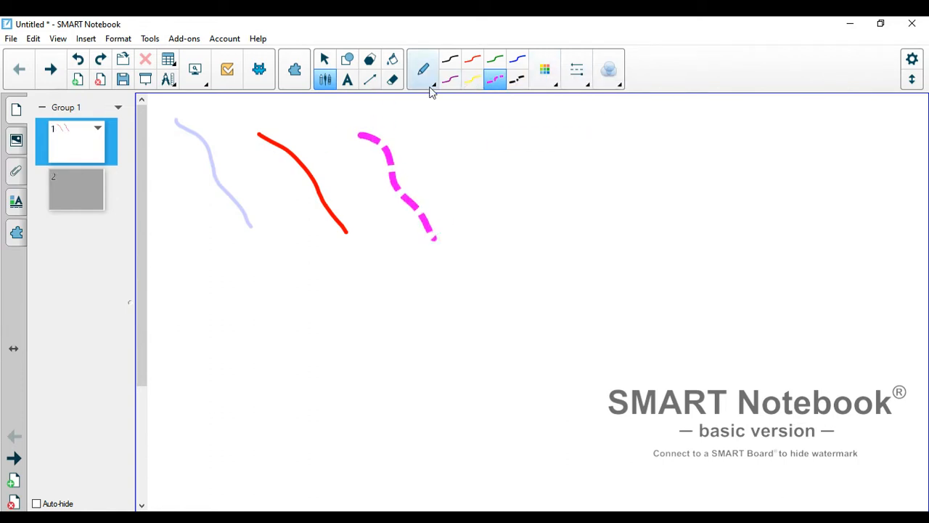
- Hand-write 'Tech' with the black calligraphic pen and recognise it as typed Arial text
{"action": "left_click", "coordinate": [450, 60]}
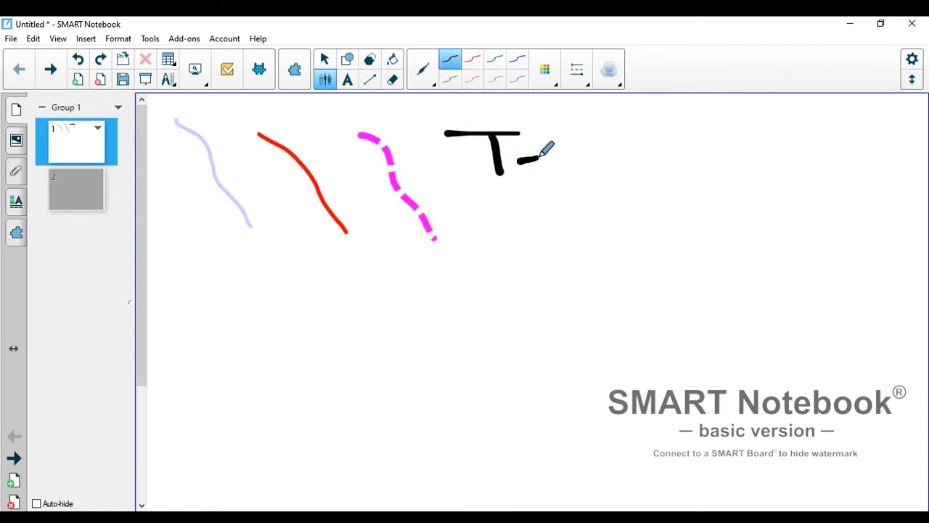
{"action": "left_click_drag", "start_coordinate": [523, 156], "coordinate": [573, 159]}
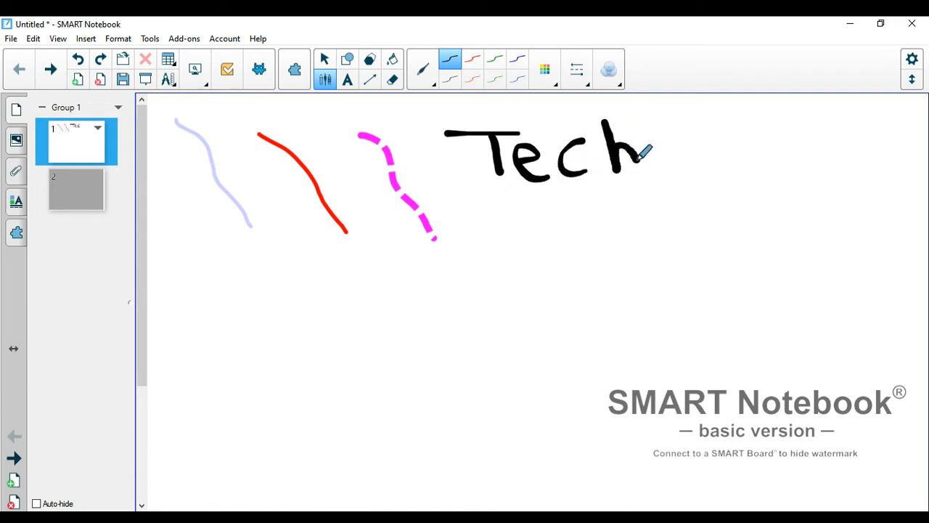
{"action": "left_click", "coordinate": [324, 59]}
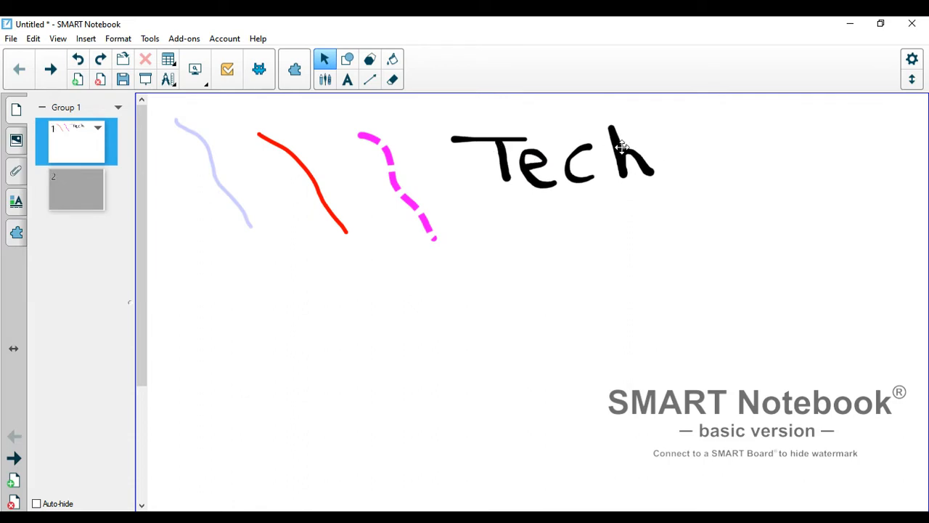
{"action": "left_click", "coordinate": [555, 156]}
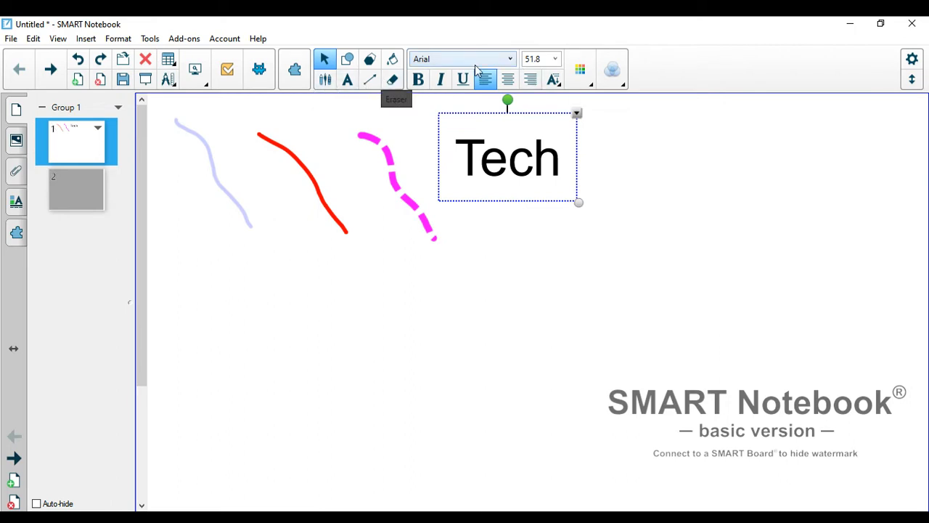
{"action": "mouse_move", "coordinate": [468, 42]}
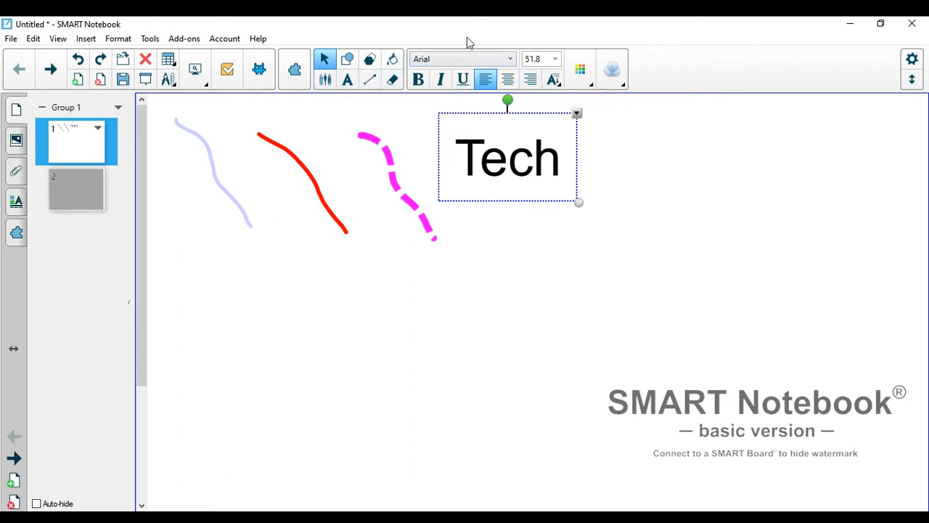
{"action": "mouse_move", "coordinate": [347, 80]}
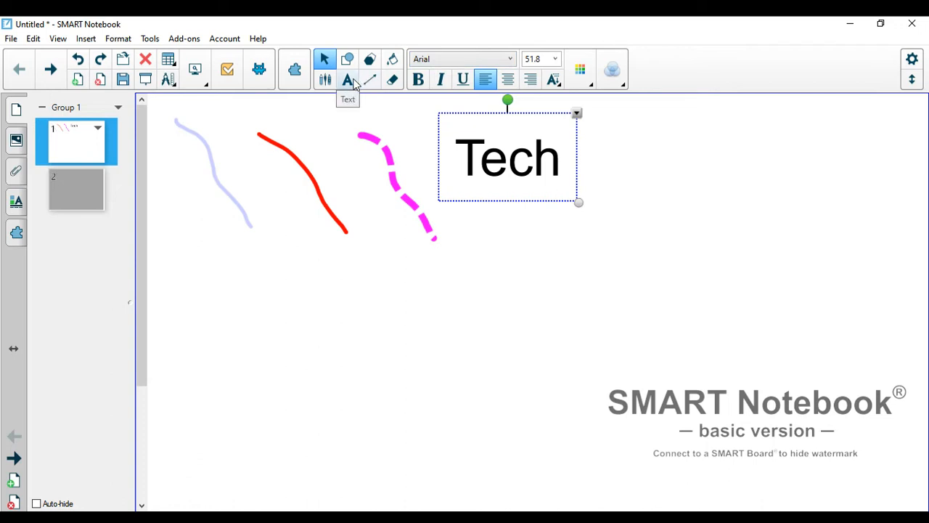
{"action": "mouse_move", "coordinate": [479, 83]}
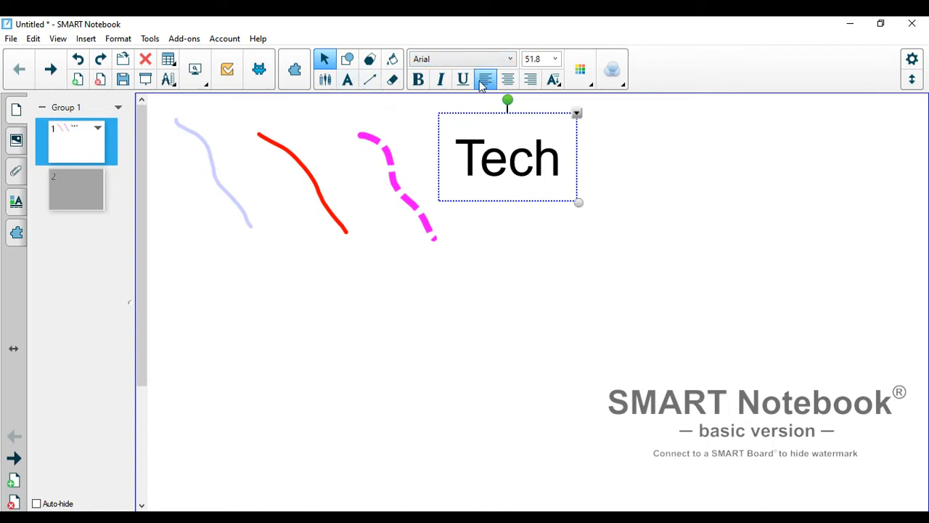
- Show the extra text-formatting options for the typed word 'Tech'
{"action": "left_click", "coordinate": [553, 80]}
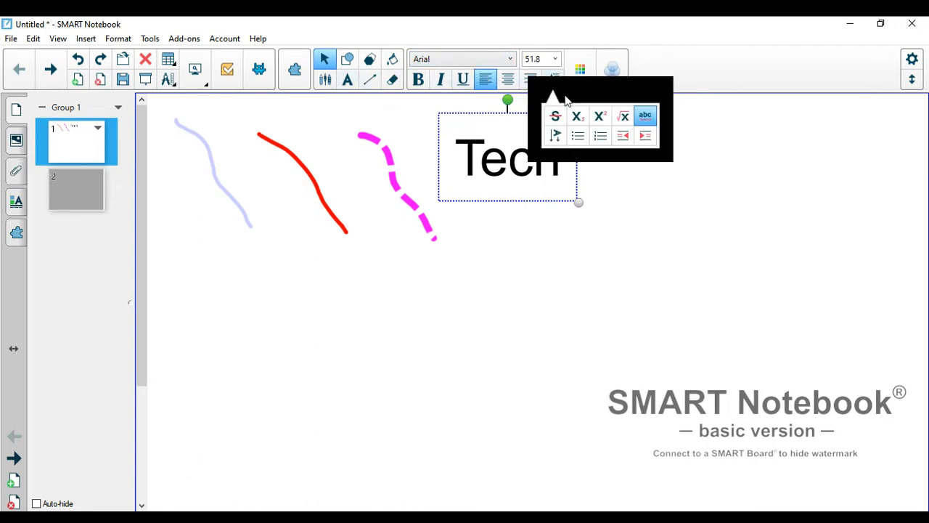
{"action": "mouse_move", "coordinate": [325, 79]}
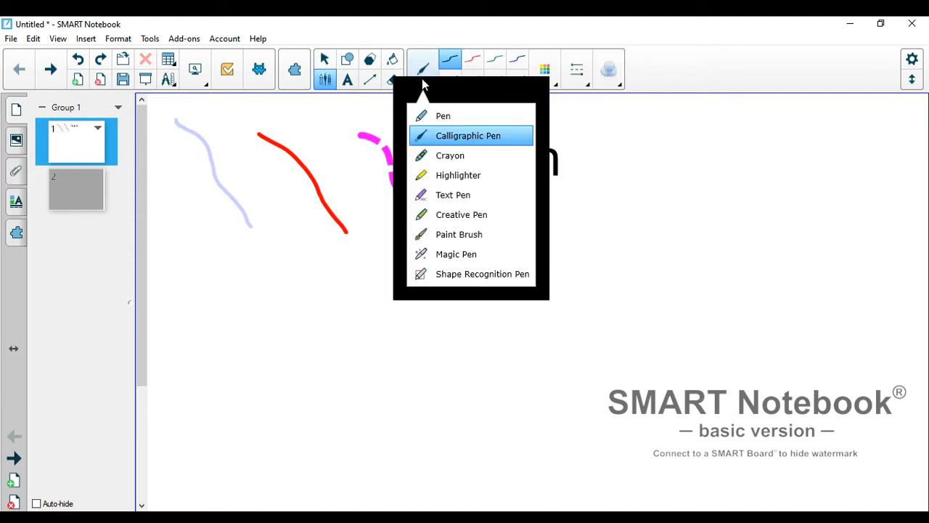
- Choose the Creative Pen with its daisy pattern from the pen types list
{"action": "left_click", "coordinate": [467, 135]}
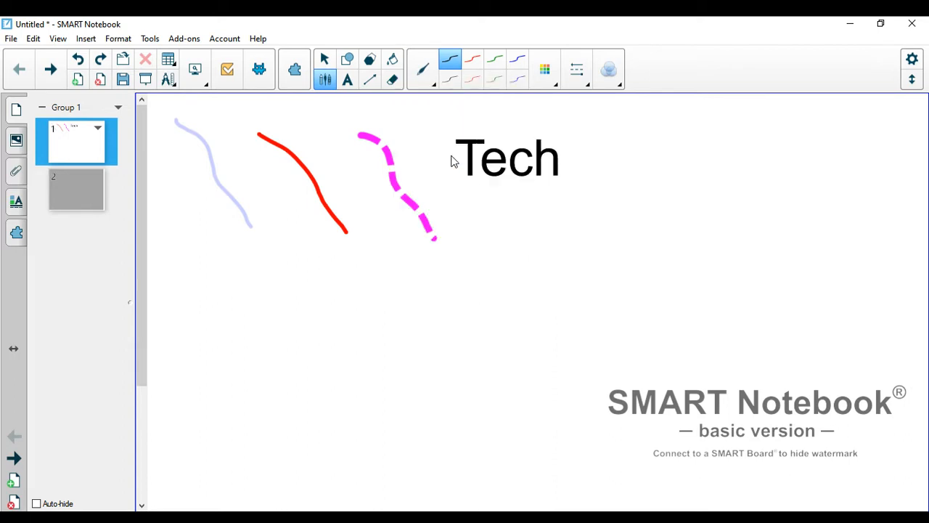
{"action": "left_click", "coordinate": [423, 69]}
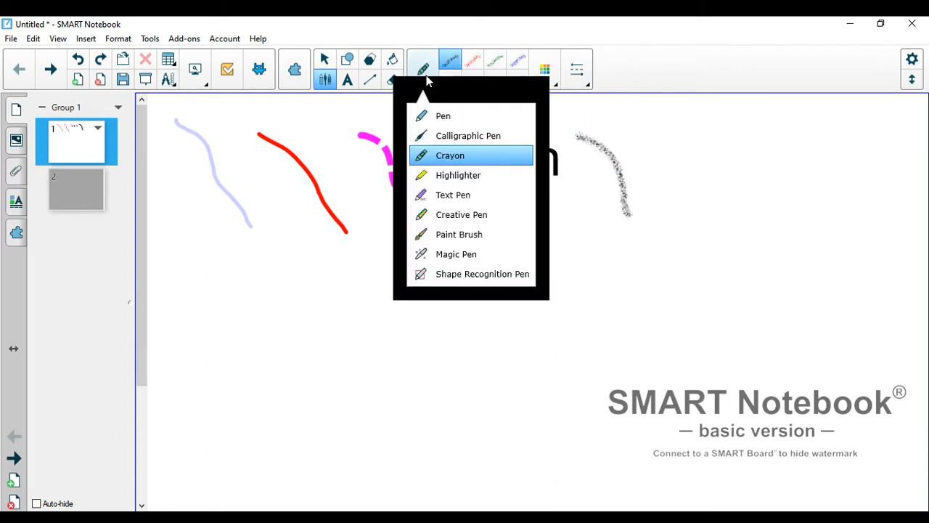
{"action": "mouse_move", "coordinate": [453, 195]}
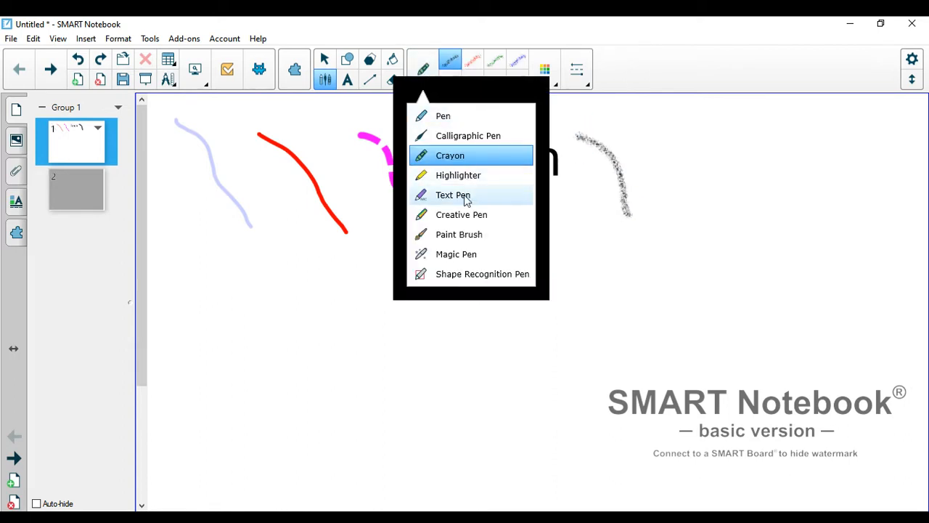
{"action": "mouse_move", "coordinate": [475, 151]}
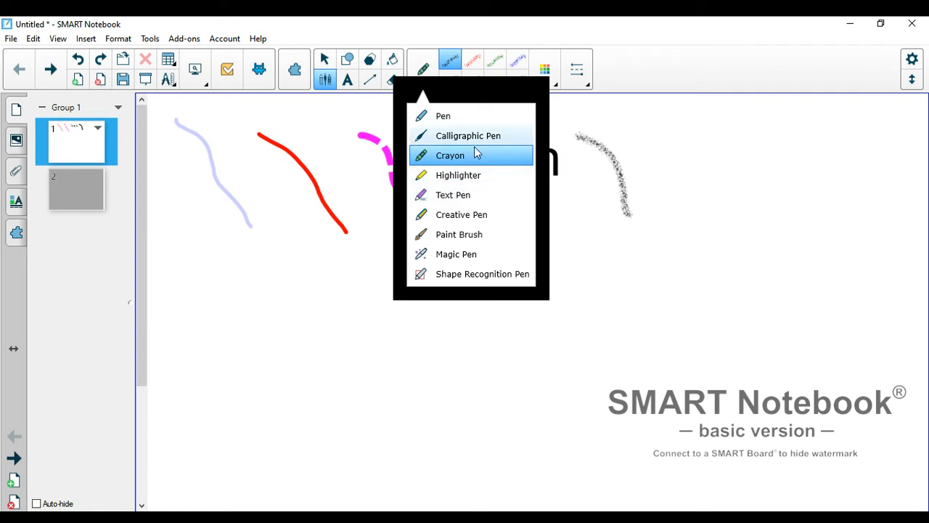
{"action": "mouse_move", "coordinate": [475, 219]}
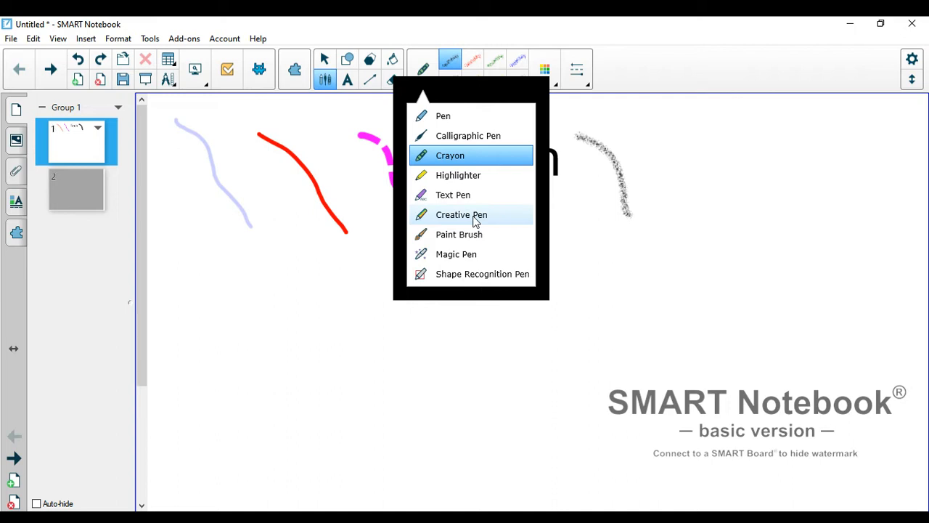
{"action": "left_click", "coordinate": [461, 214]}
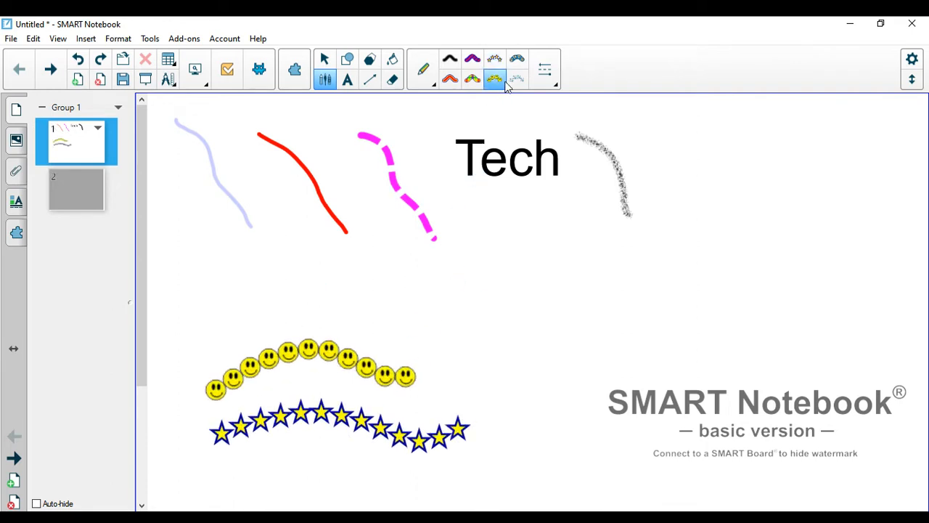
{"action": "left_click", "coordinate": [516, 59]}
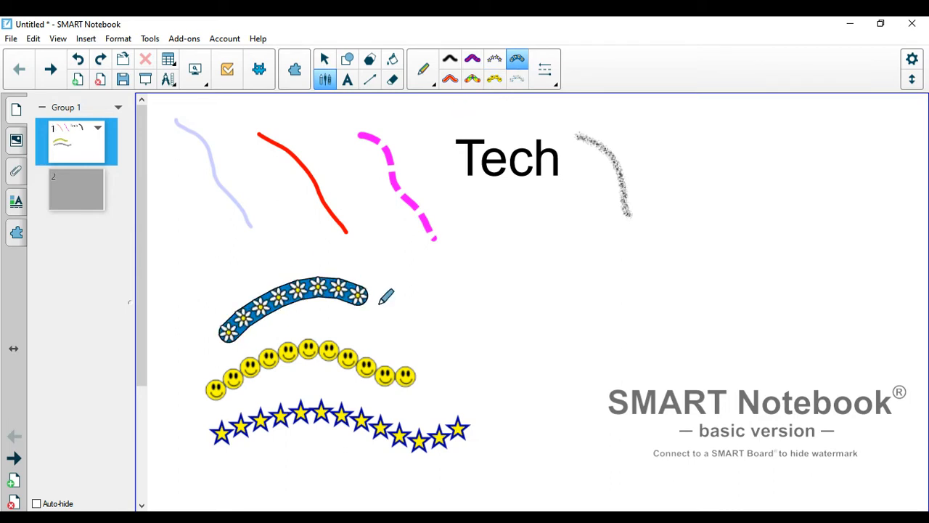
{"action": "left_click", "coordinate": [423, 58]}
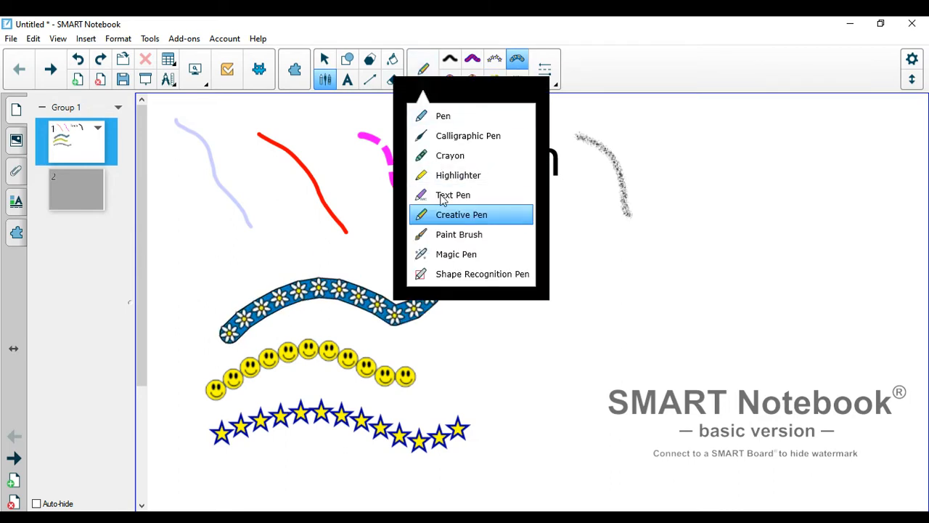
{"action": "mouse_move", "coordinate": [448, 250]}
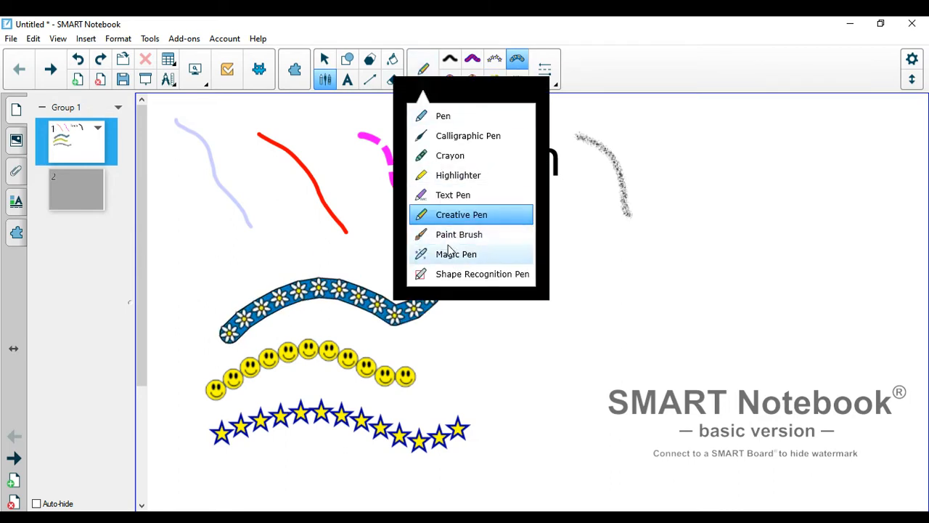
{"action": "mouse_move", "coordinate": [465, 255]}
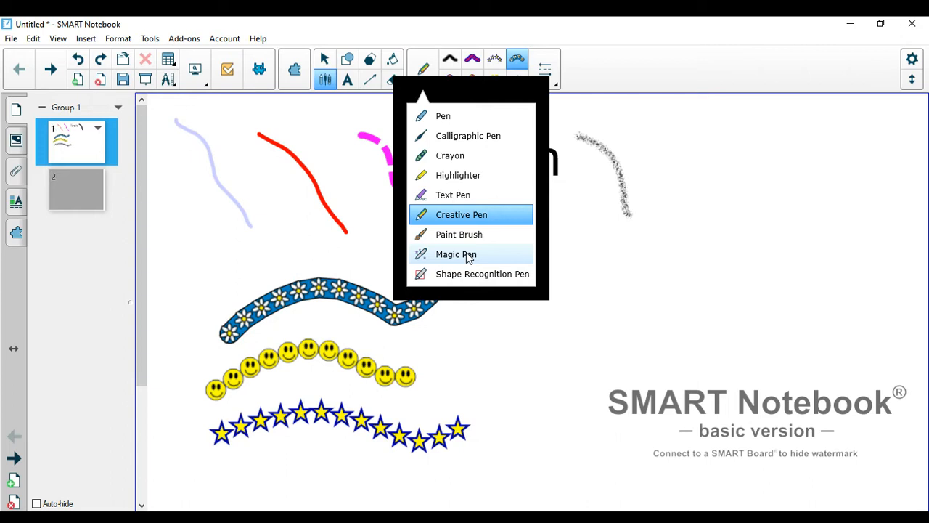
{"action": "left_click", "coordinate": [456, 253]}
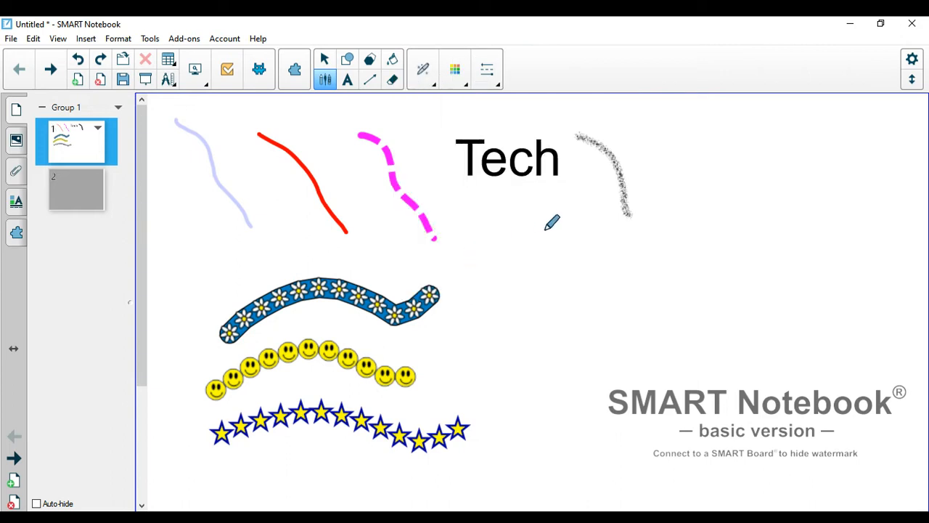
{"action": "mouse_move", "coordinate": [574, 234]}
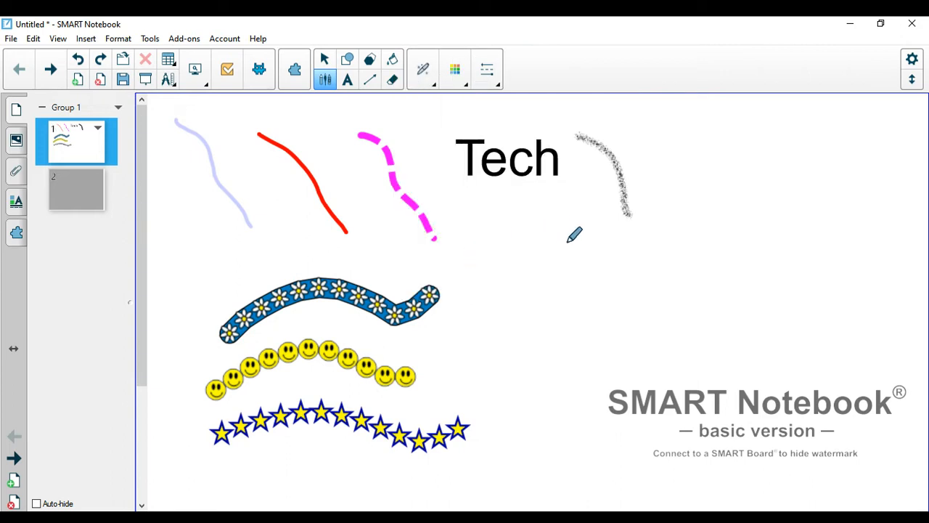
{"action": "left_click_drag", "start_coordinate": [552, 210], "coordinate": [581, 330]}
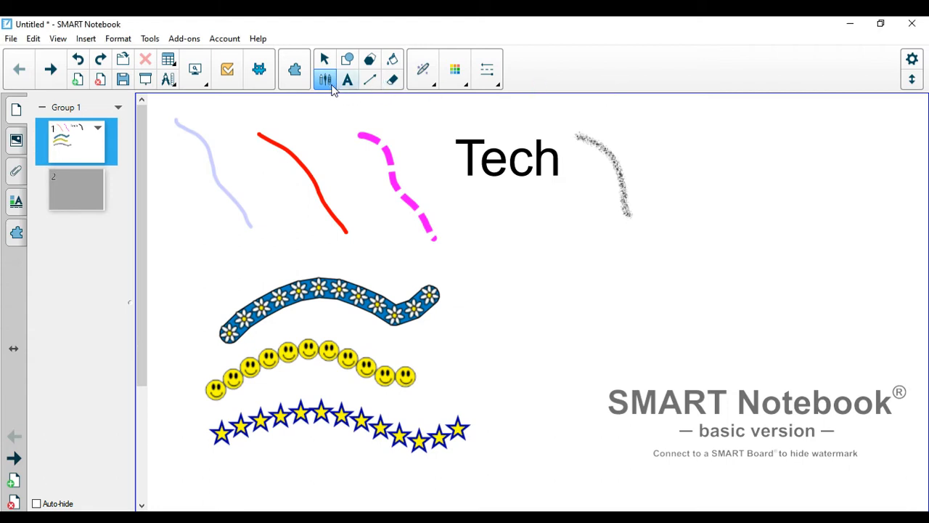
- Sketch at top right with the shape recognition pen to make a triangle and oval
{"action": "left_click", "coordinate": [325, 79]}
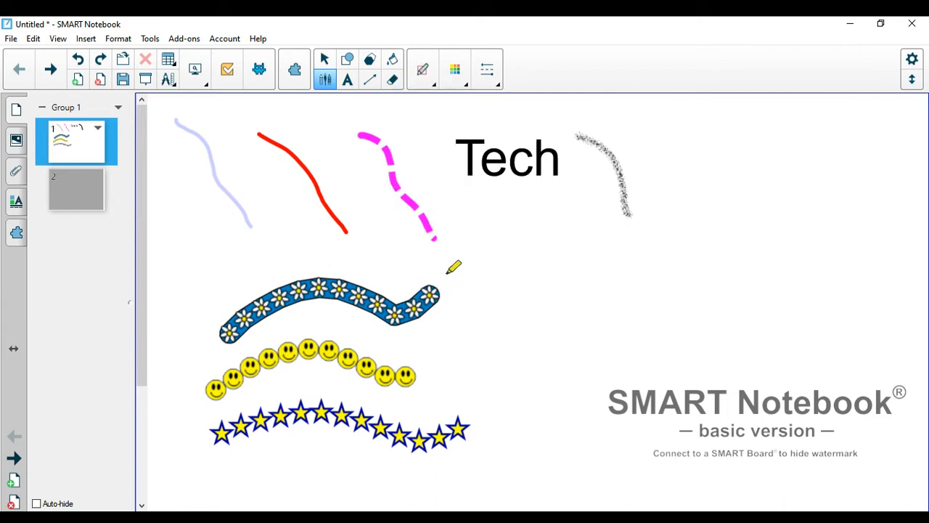
{"action": "mouse_move", "coordinate": [702, 124]}
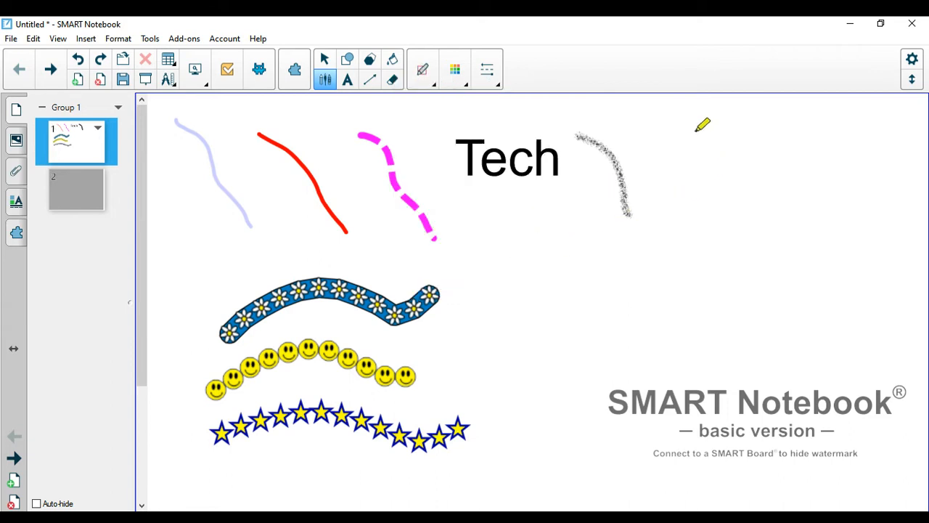
{"action": "left_click_drag", "start_coordinate": [693, 127], "coordinate": [741, 167]}
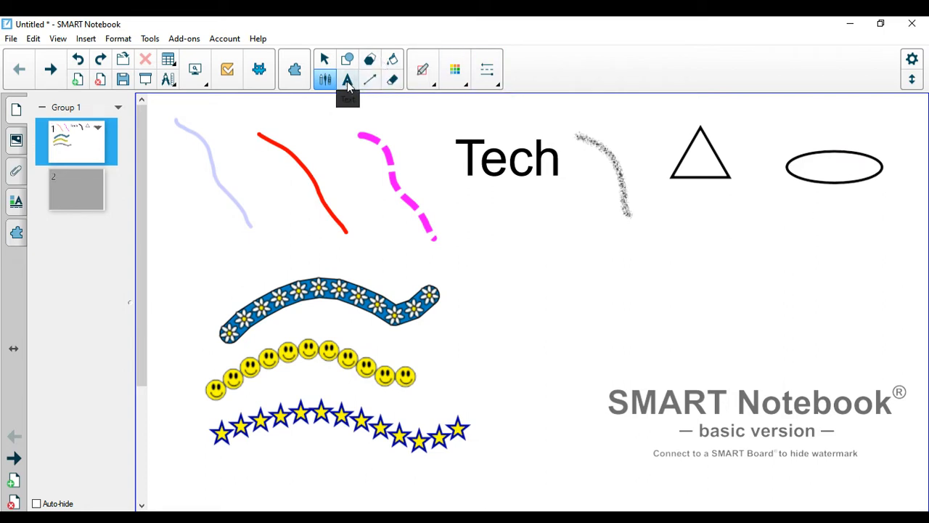
- Add the text 'The pretty girl walks slowly.' below Tech on page one
{"action": "left_click", "coordinate": [347, 79]}
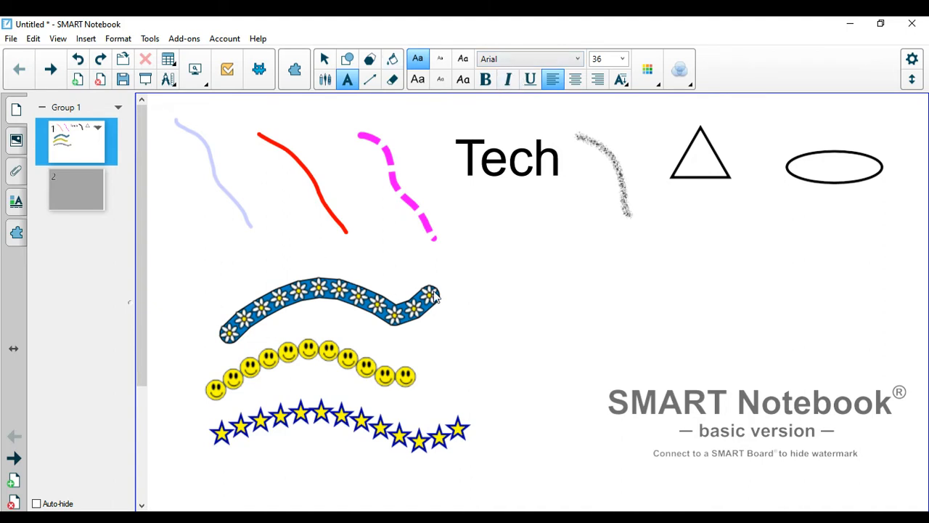
{"action": "mouse_move", "coordinate": [461, 285]}
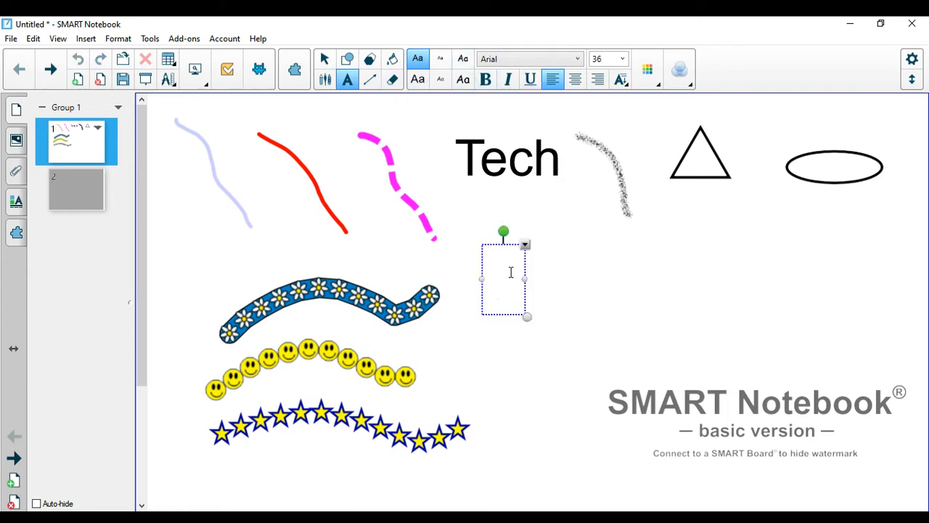
{"action": "type", "text": "T"}
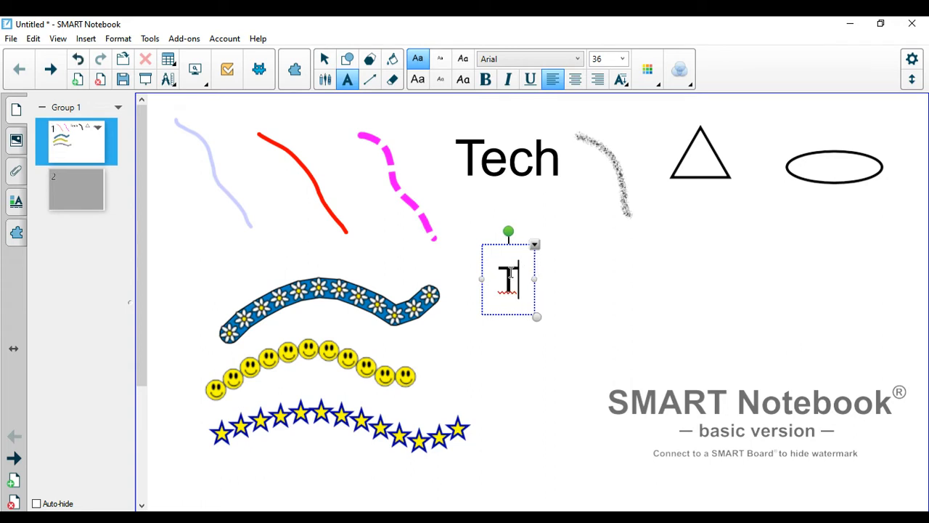
{"action": "type", "text": "The pretty g"}
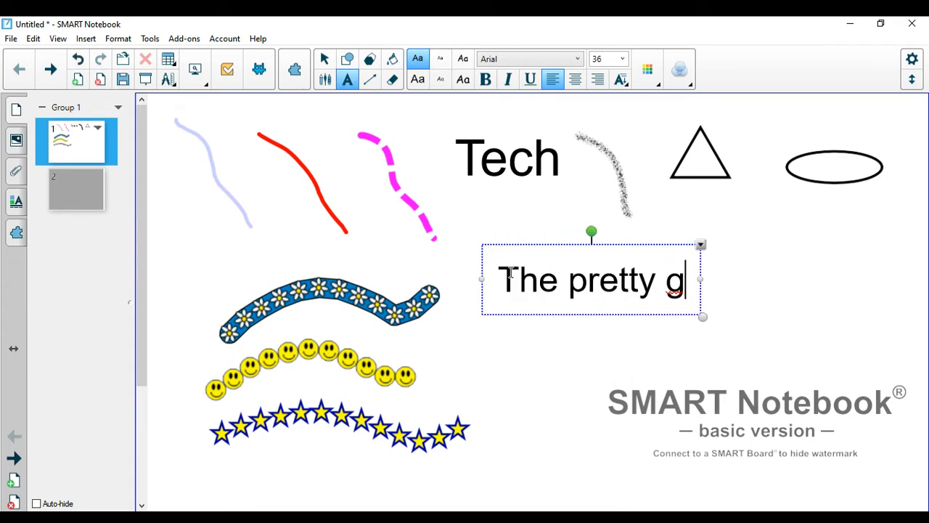
{"action": "type", "text": "irl"}
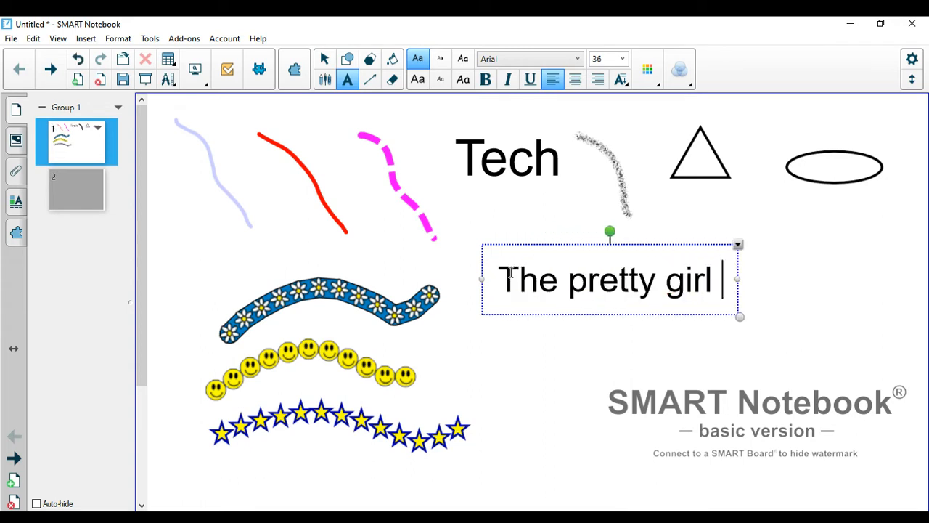
{"action": "type", "text": "walks sl"}
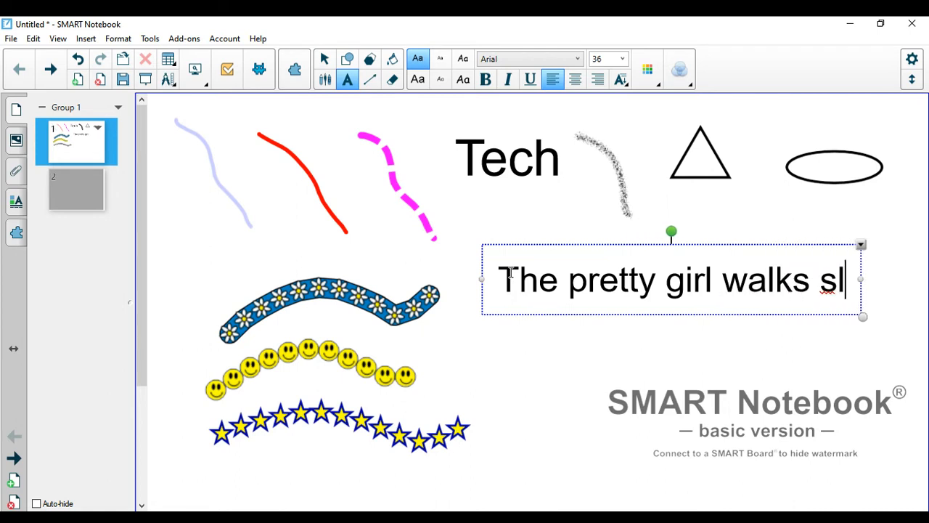
{"action": "type", "text": "owly"}
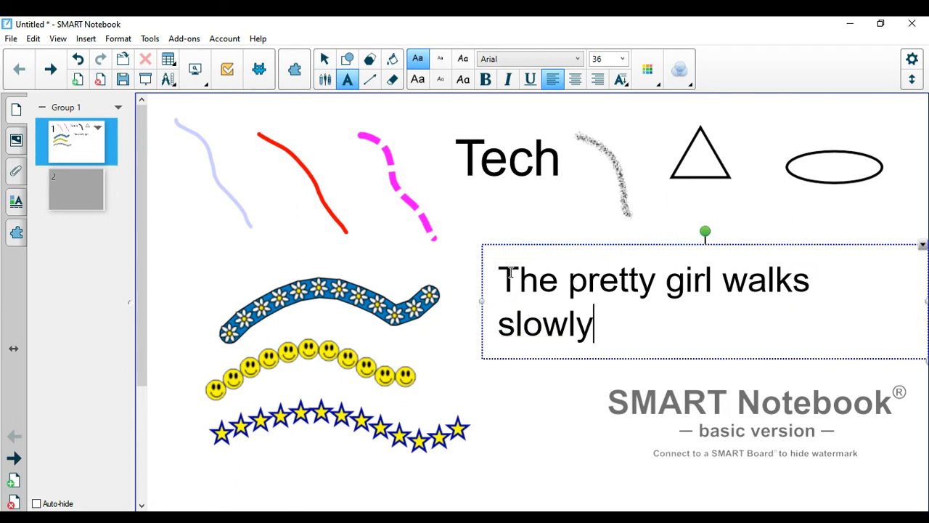
{"action": "type", "text": "."}
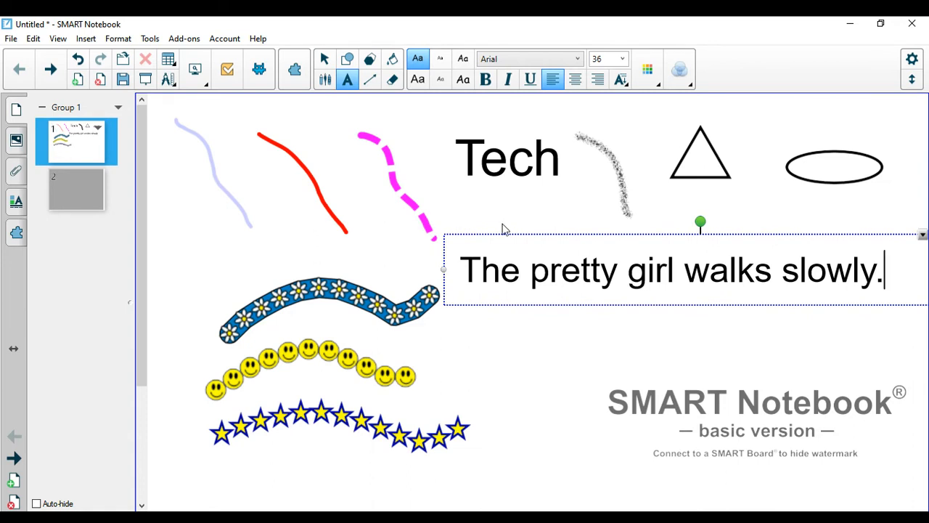
{"action": "mouse_move", "coordinate": [422, 206]}
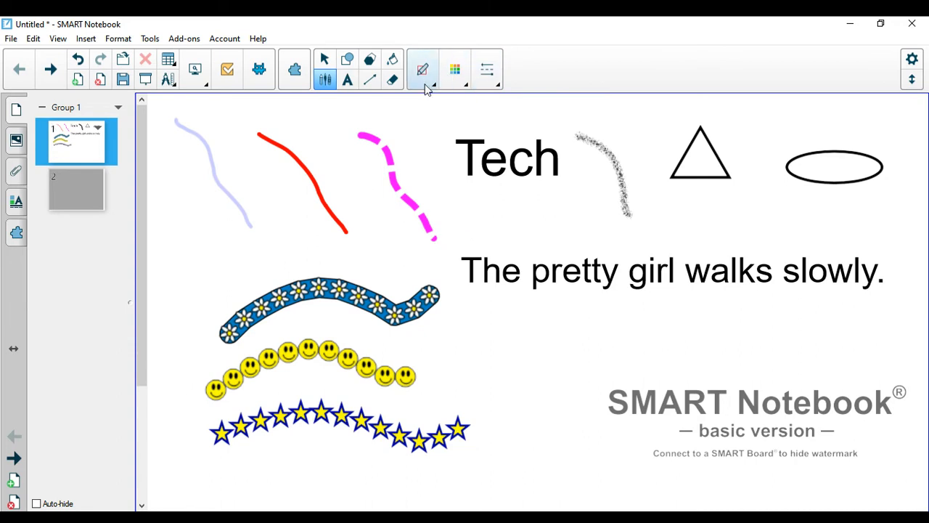
- Underline 'walks' with a black pen and highlight 'slowly.' in yellow
{"action": "left_click", "coordinate": [421, 69]}
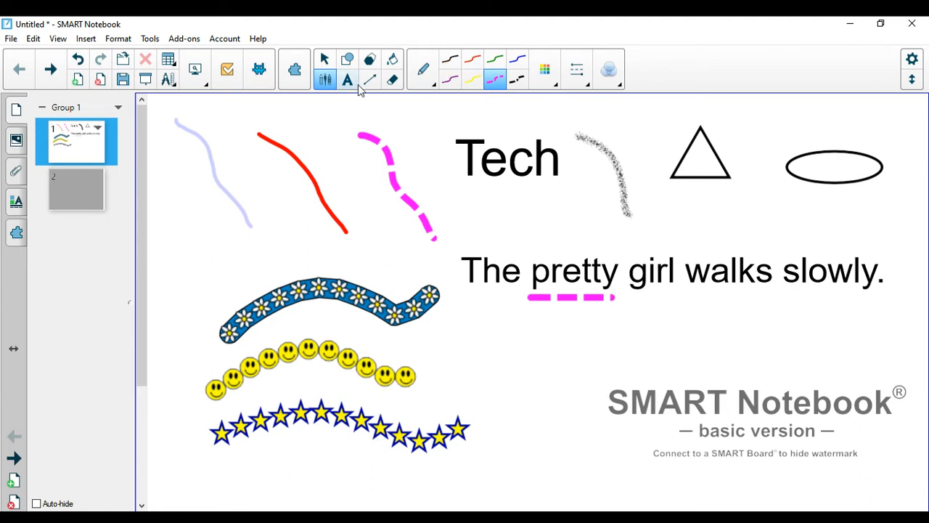
{"action": "left_click", "coordinate": [450, 60]}
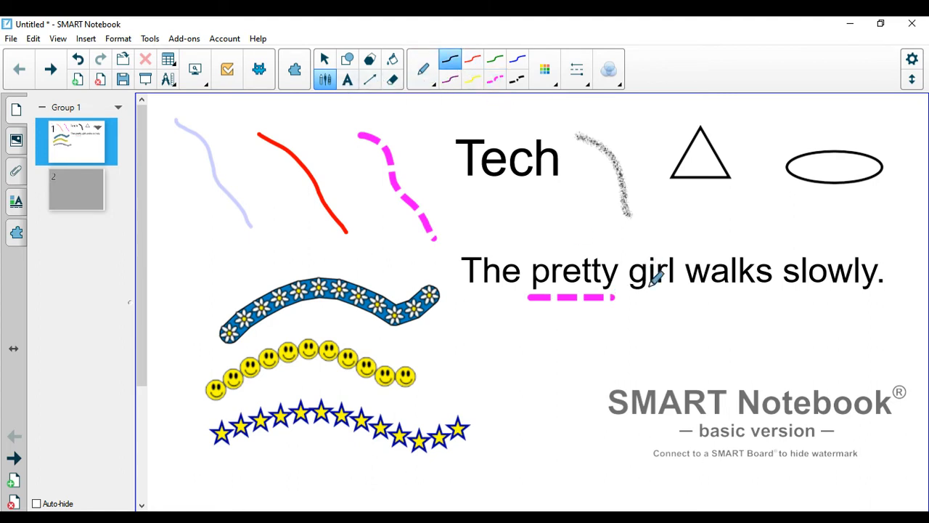
{"action": "left_click_drag", "start_coordinate": [693, 291], "coordinate": [777, 290]}
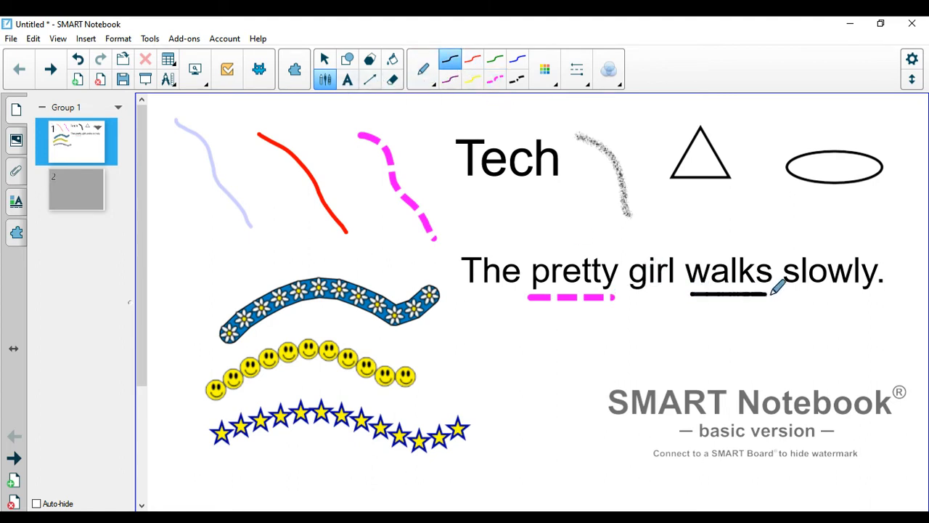
{"action": "left_click", "coordinate": [423, 68]}
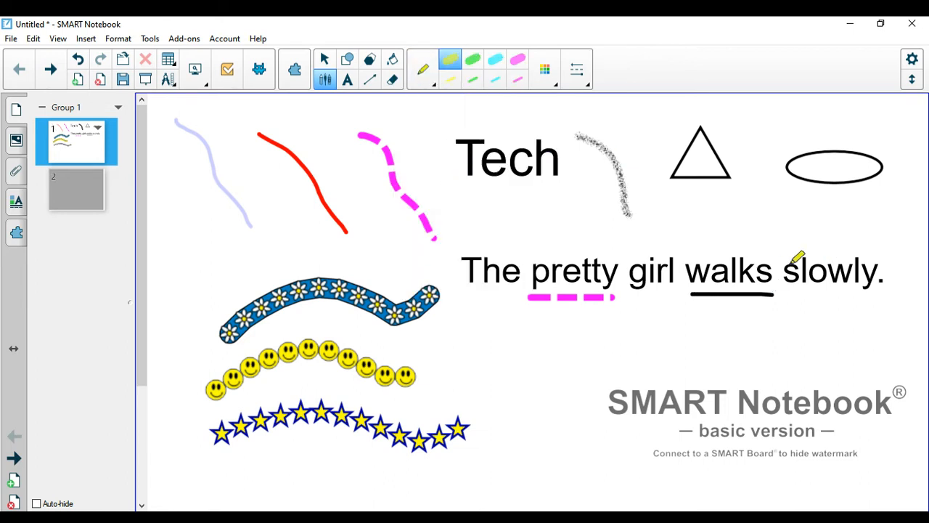
{"action": "left_click_drag", "start_coordinate": [784, 290], "coordinate": [900, 290]}
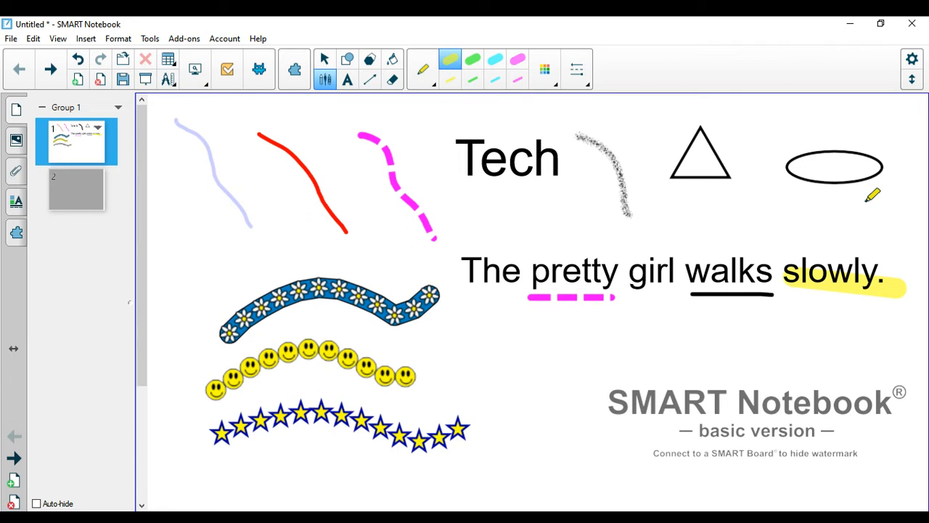
{"action": "mouse_move", "coordinate": [324, 78]}
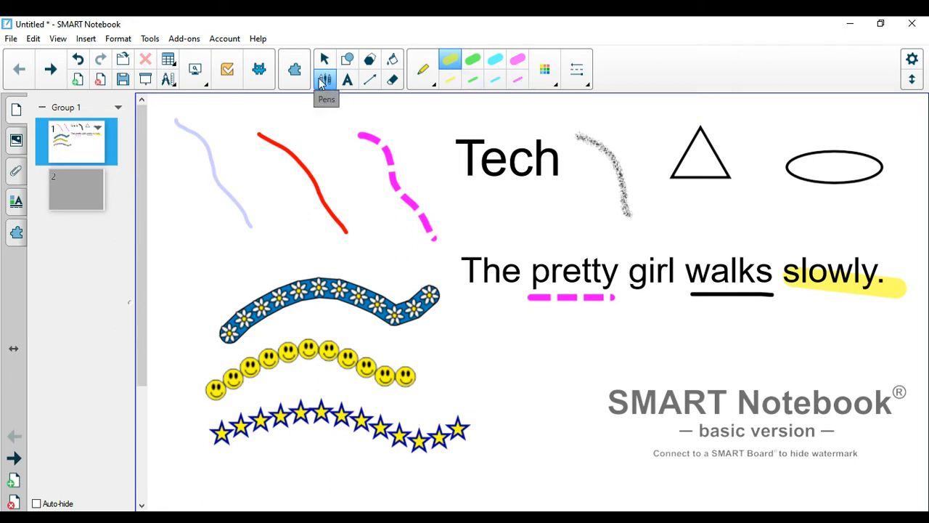
{"action": "mouse_move", "coordinate": [72, 243]}
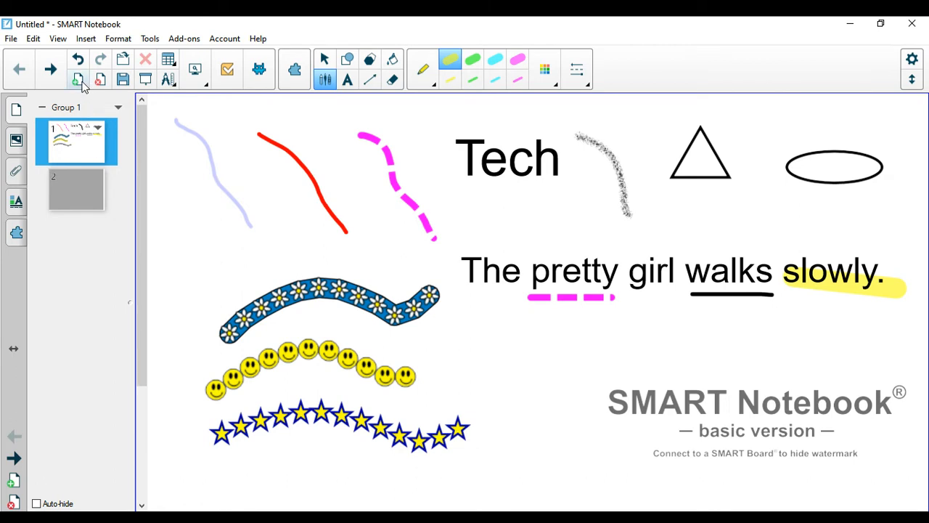
{"action": "mouse_move", "coordinate": [78, 80]}
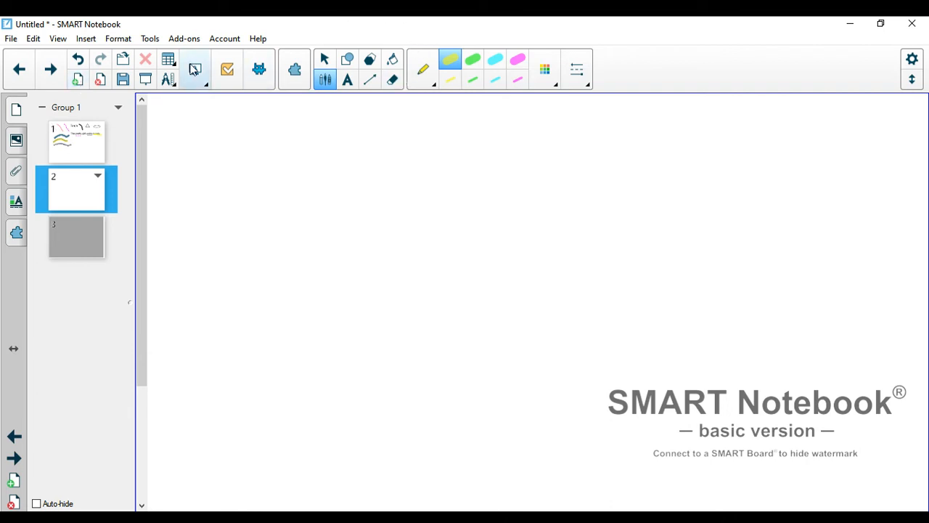
- Draw a dashed arch shape on the blank page 2
{"action": "left_click", "coordinate": [347, 59]}
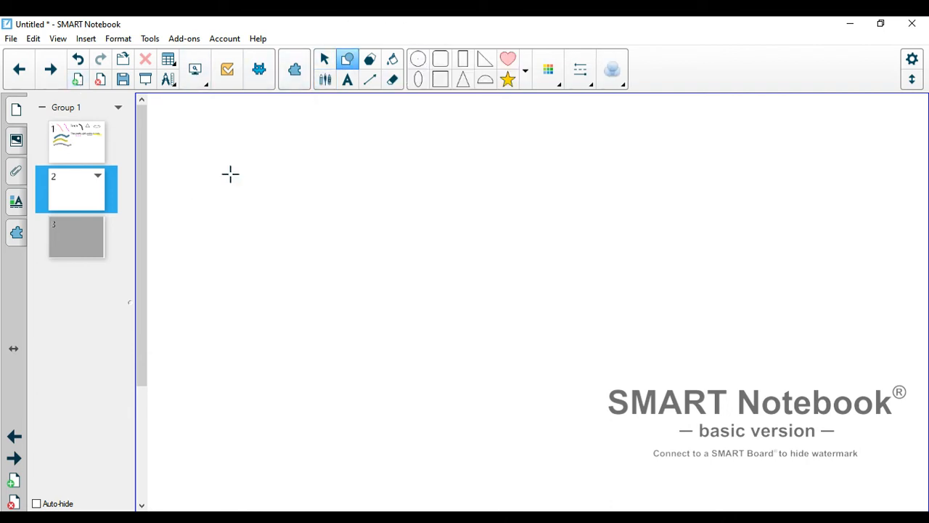
{"action": "left_click_drag", "start_coordinate": [230, 175], "coordinate": [302, 236]}
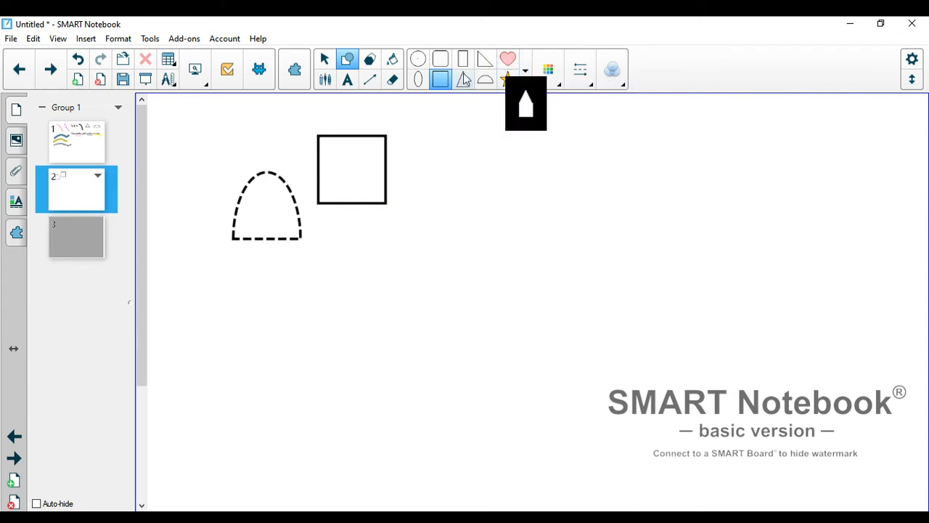
{"action": "left_click", "coordinate": [369, 59]}
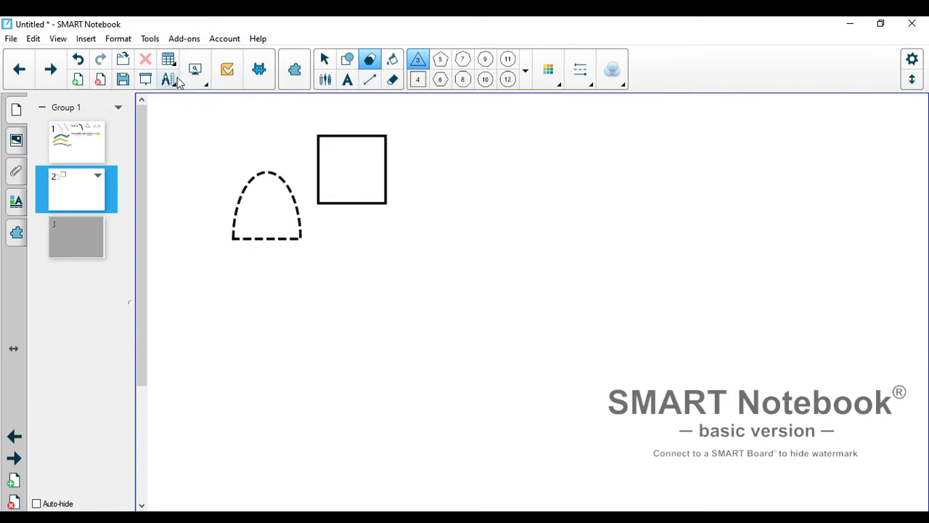
- Insert a two-row, five-column table and move it next to the square
{"action": "left_click", "coordinate": [167, 59]}
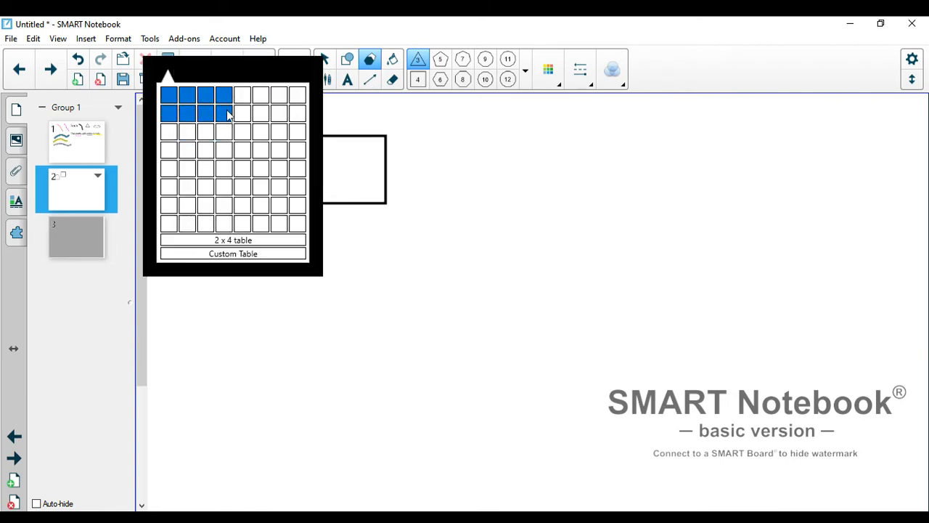
{"action": "mouse_move", "coordinate": [242, 113]}
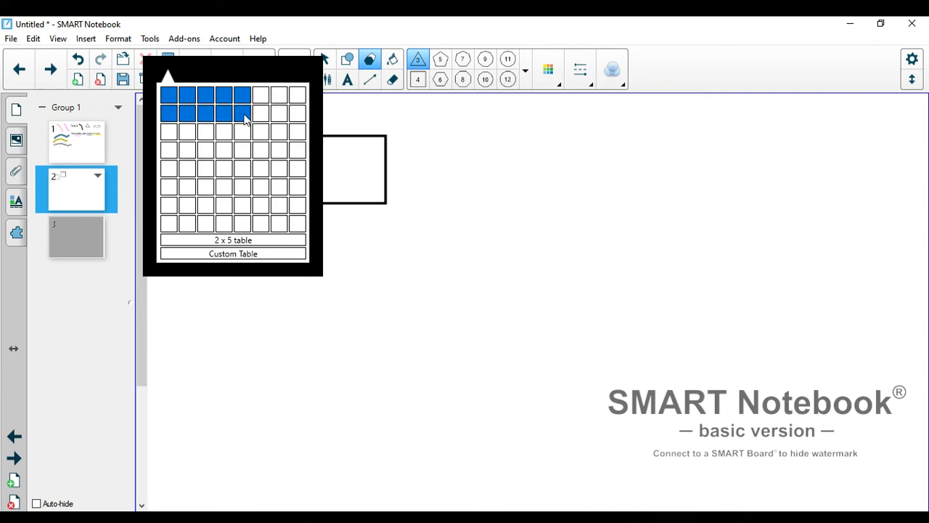
{"action": "left_click", "coordinate": [242, 112]}
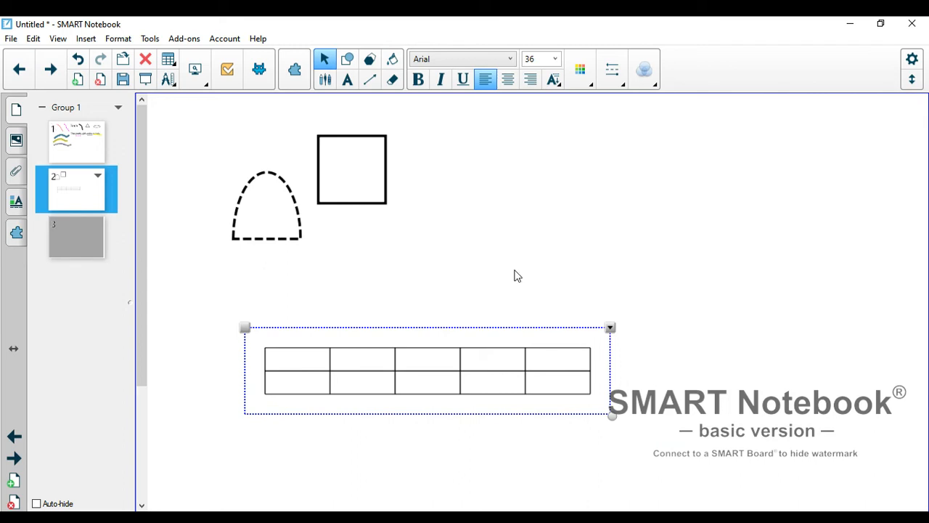
{"action": "left_click", "coordinate": [372, 334]}
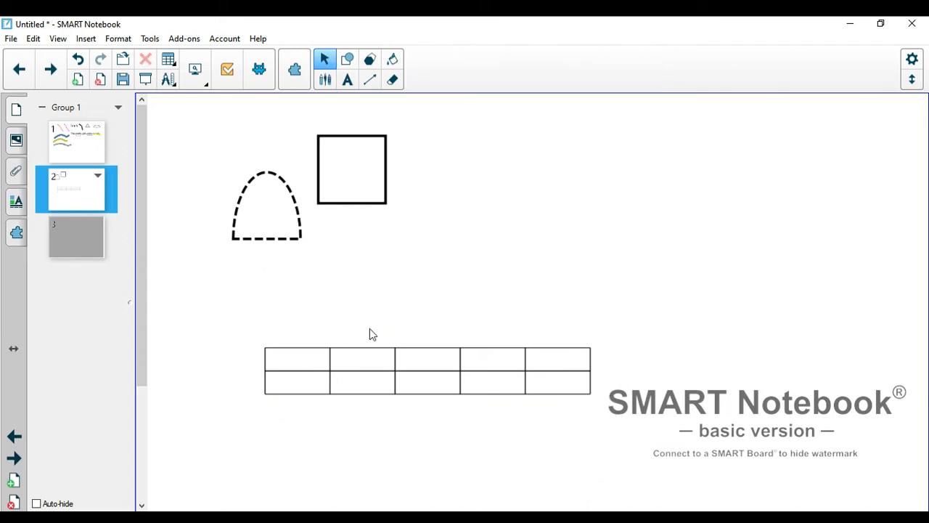
{"action": "left_click", "coordinate": [361, 382]}
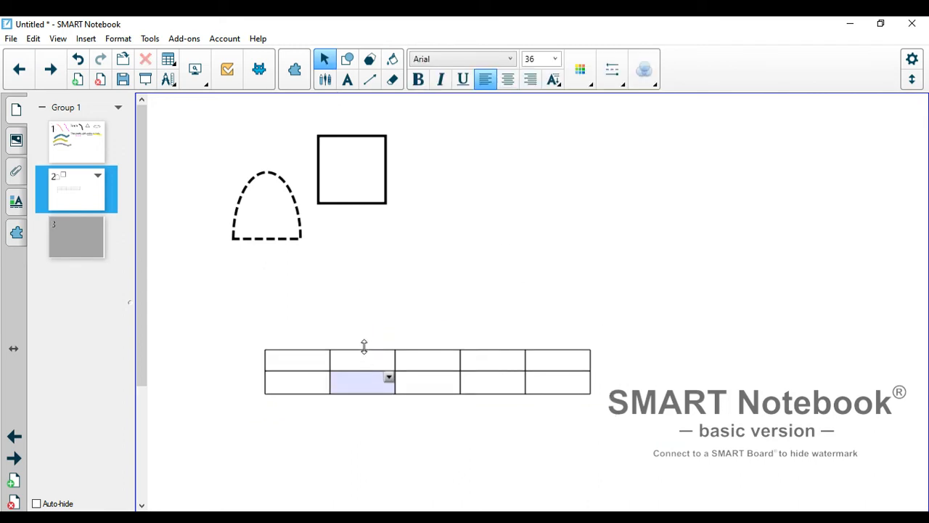
{"action": "left_click", "coordinate": [517, 297]}
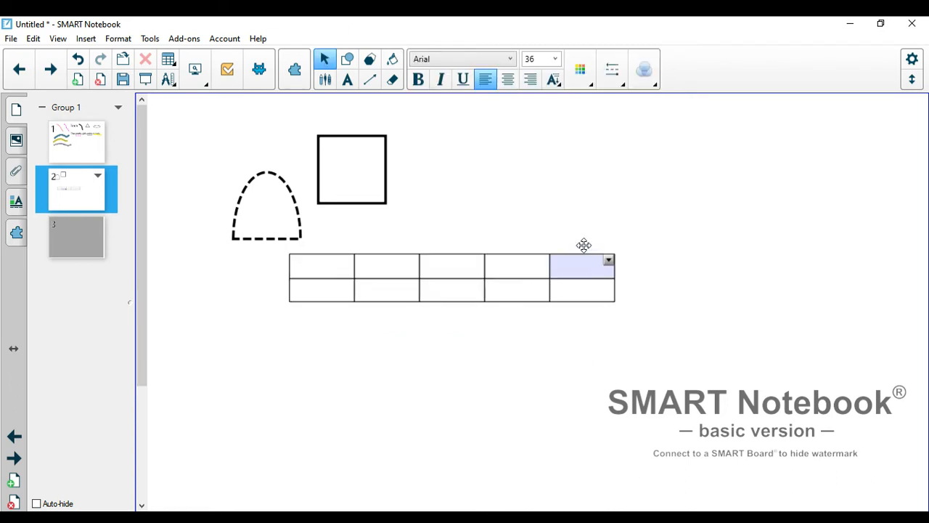
{"action": "left_click_drag", "start_coordinate": [450, 278], "coordinate": [616, 172]}
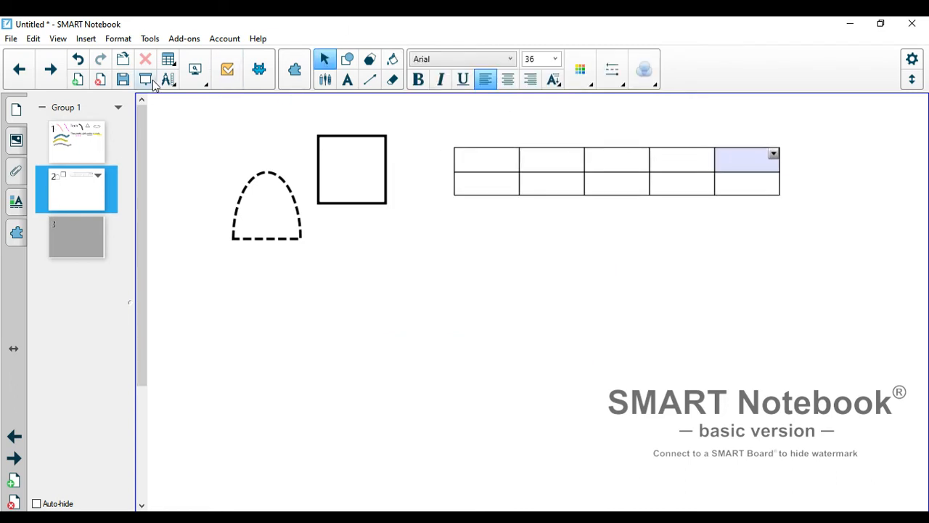
{"action": "mouse_move", "coordinate": [167, 80]}
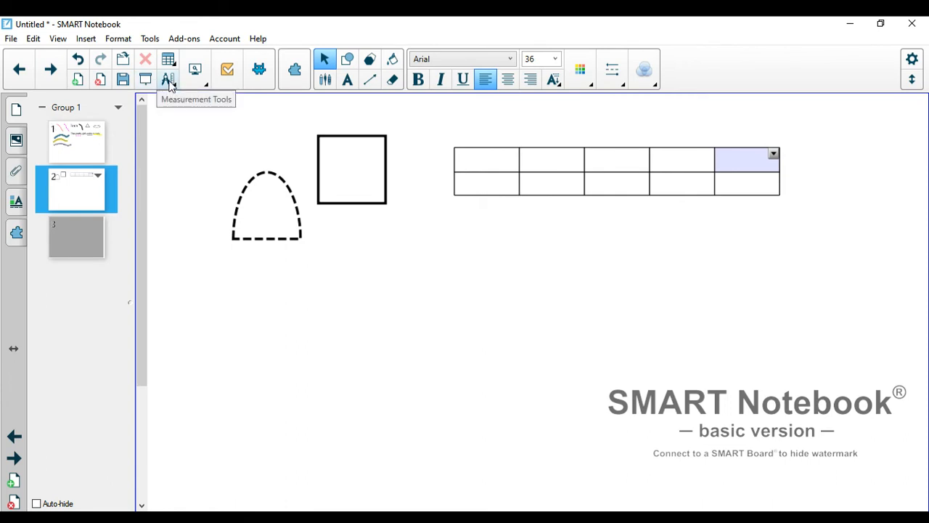
- Insert a ruler below the shapes and stretch it to about 23 cm
{"action": "left_click", "coordinate": [167, 80]}
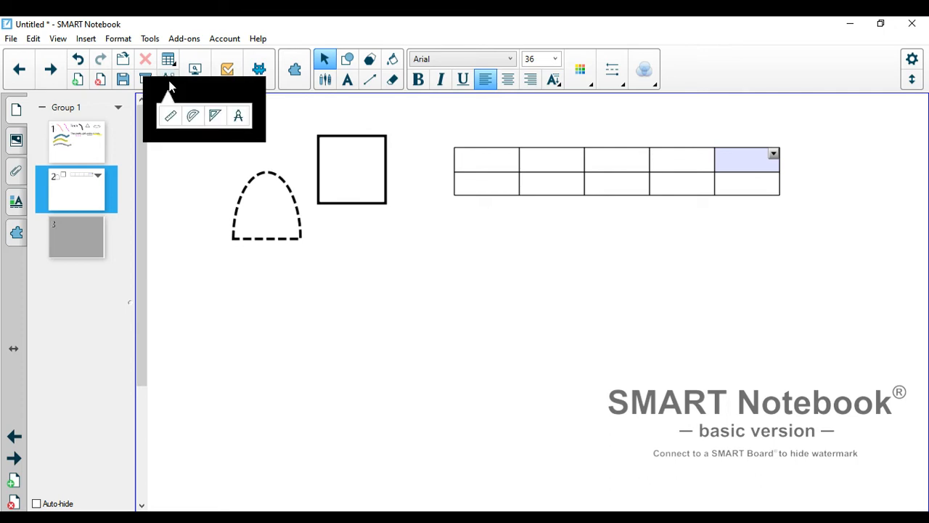
{"action": "mouse_move", "coordinate": [170, 116]}
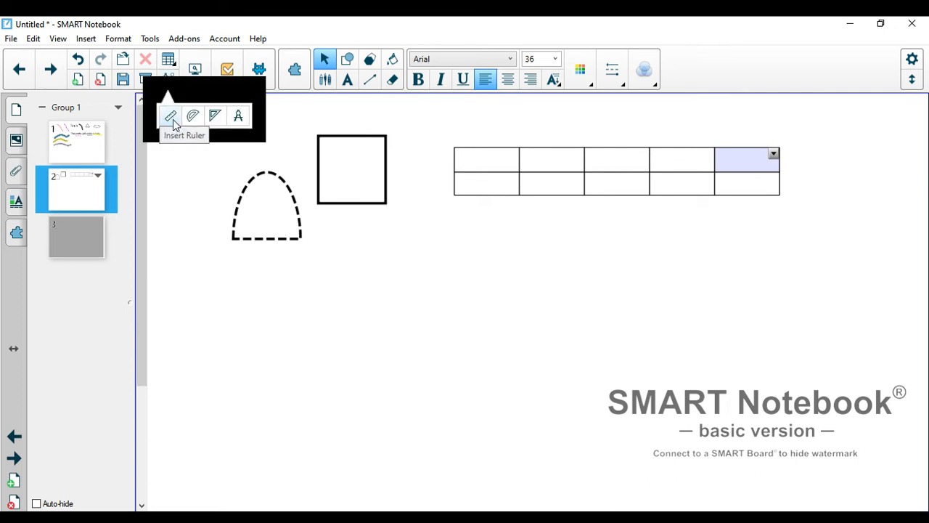
{"action": "mouse_move", "coordinate": [238, 116]}
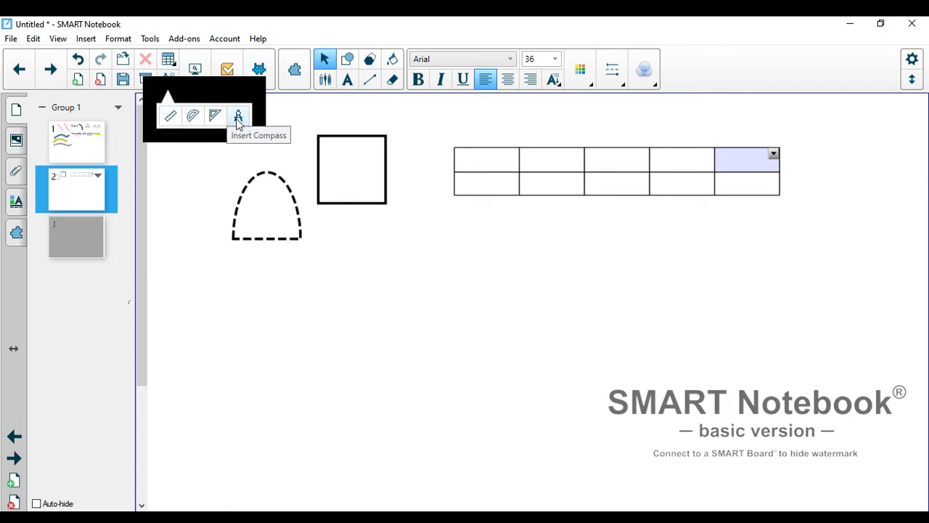
{"action": "mouse_move", "coordinate": [170, 116]}
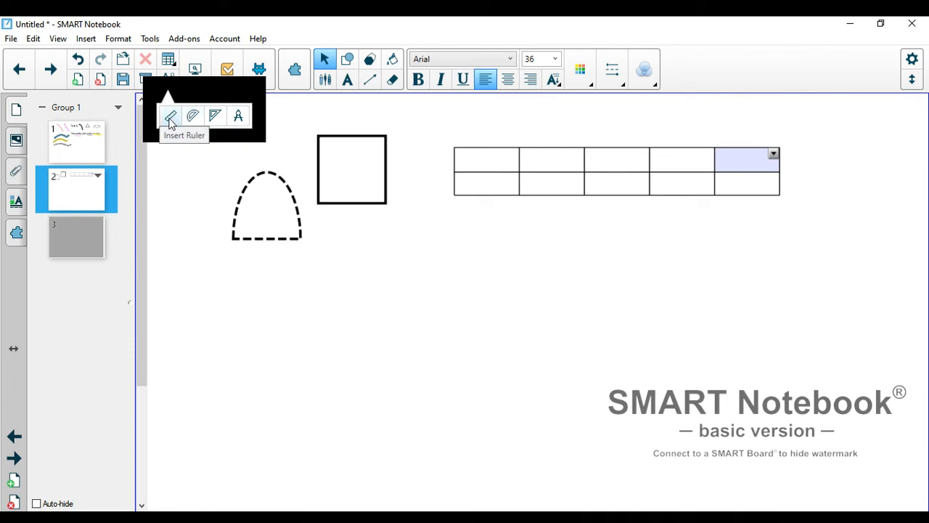
{"action": "left_click", "coordinate": [170, 116]}
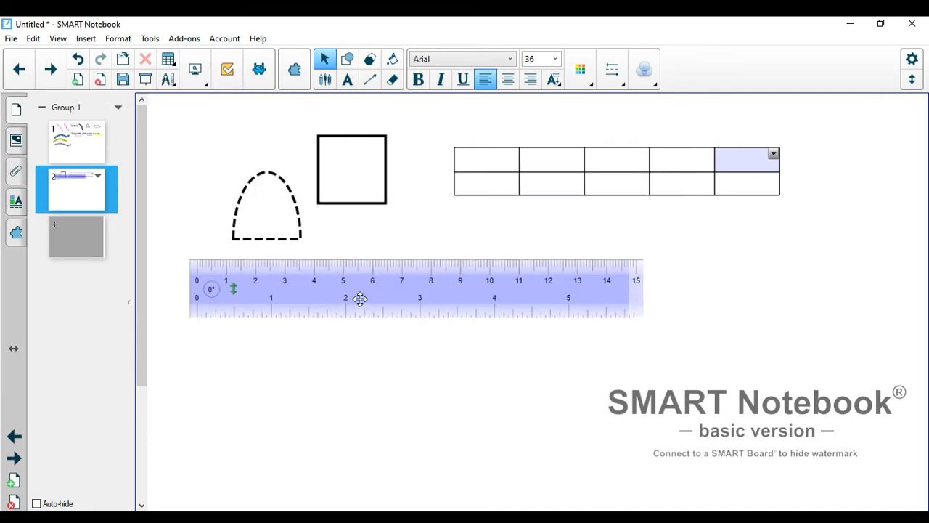
{"action": "left_click_drag", "start_coordinate": [637, 287], "coordinate": [784, 287]}
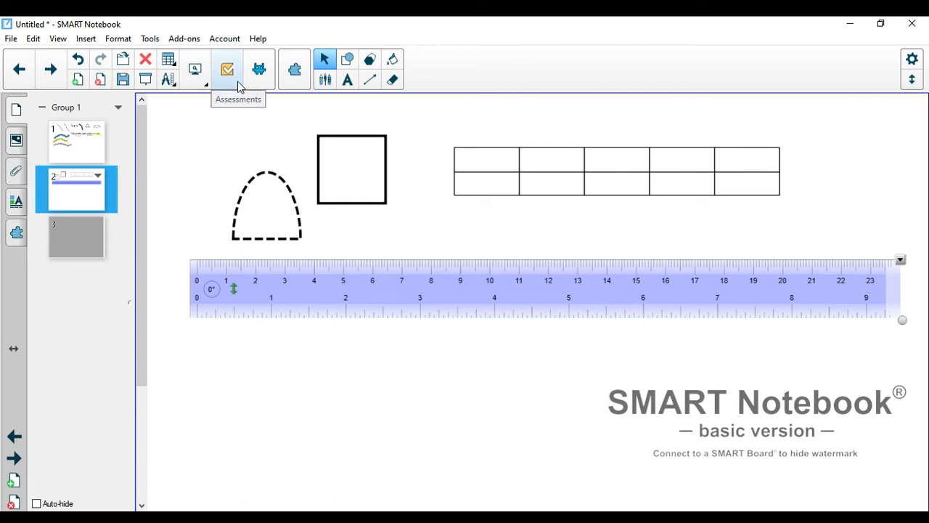
{"action": "mouse_move", "coordinate": [49, 138]}
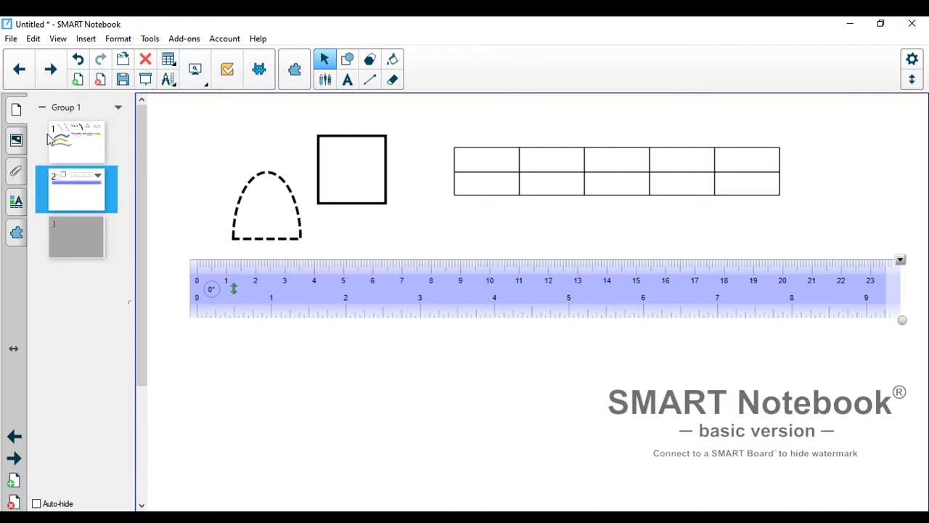
{"action": "mouse_move", "coordinate": [17, 140]}
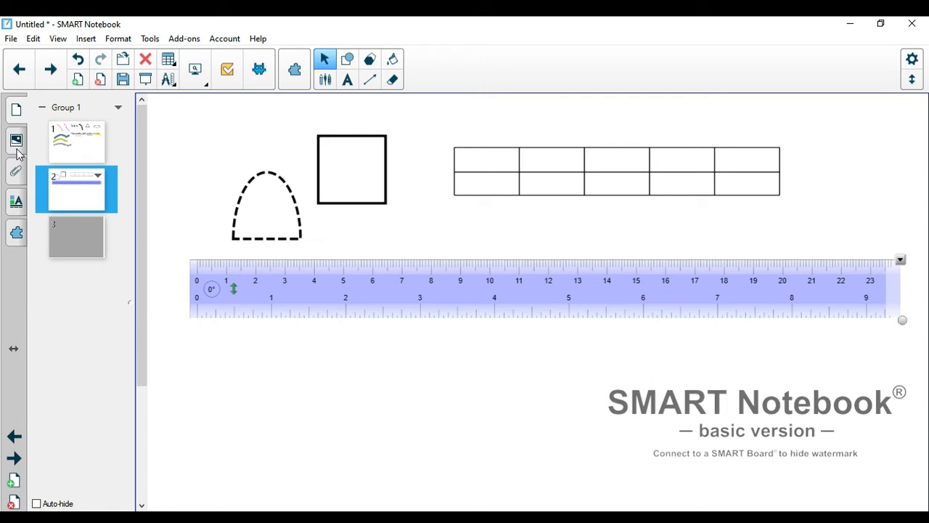
{"action": "mouse_move", "coordinate": [347, 80]}
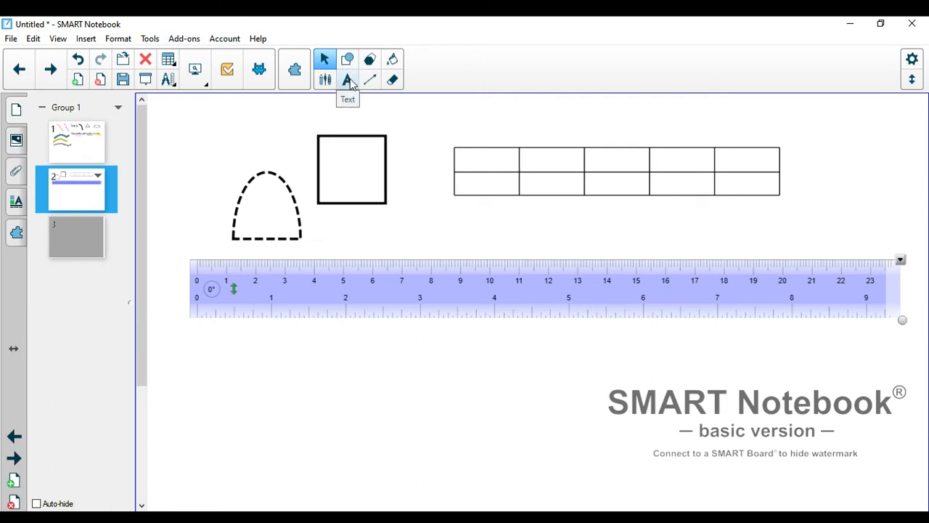
{"action": "left_click", "coordinate": [347, 79]}
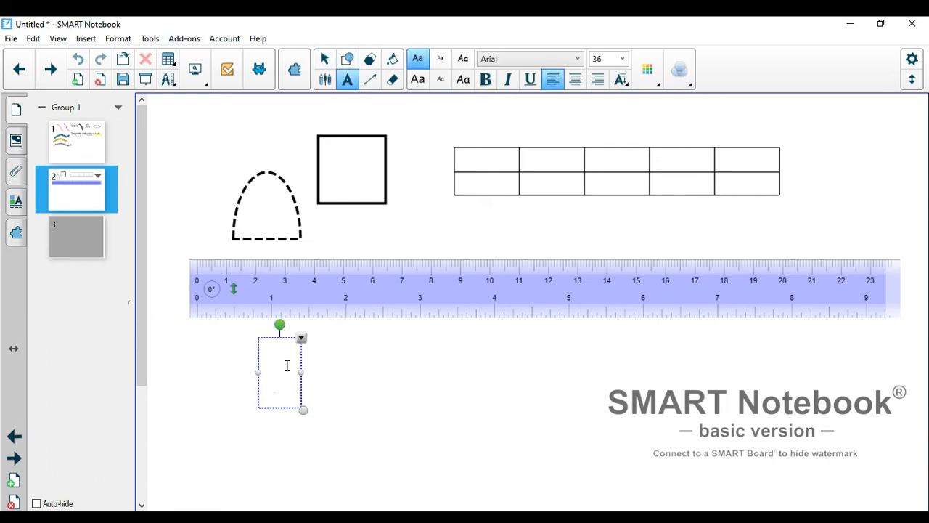
{"action": "type", "text": "www.yout"}
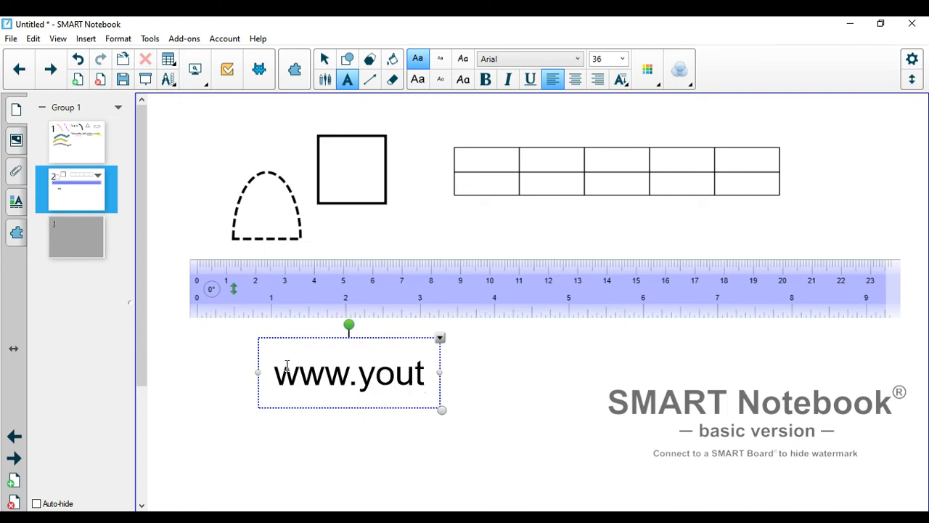
{"action": "type", "text": "ube.com"}
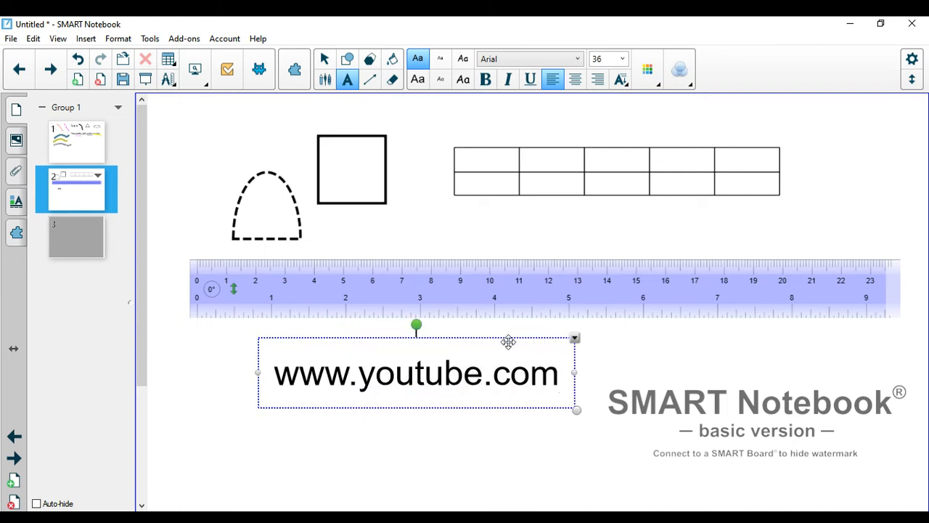
{"action": "left_click", "coordinate": [414, 372]}
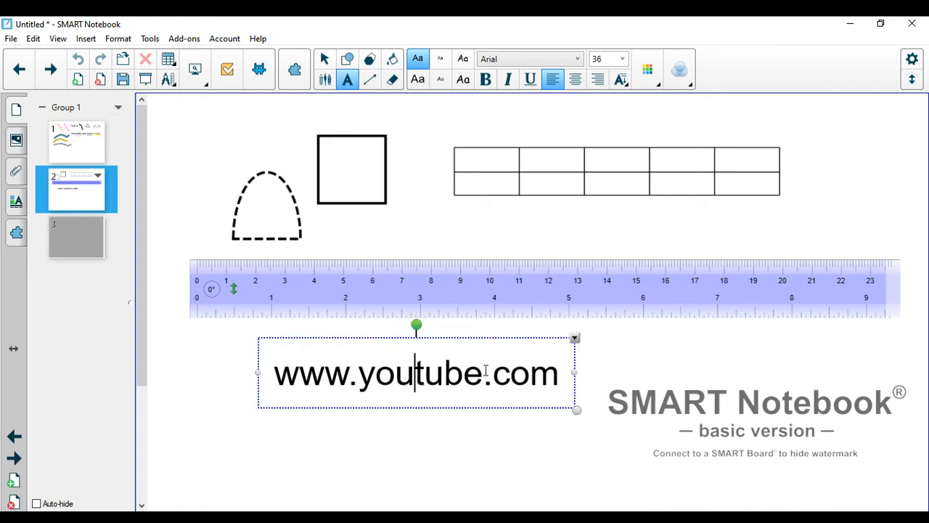
{"action": "mouse_move", "coordinate": [576, 340]}
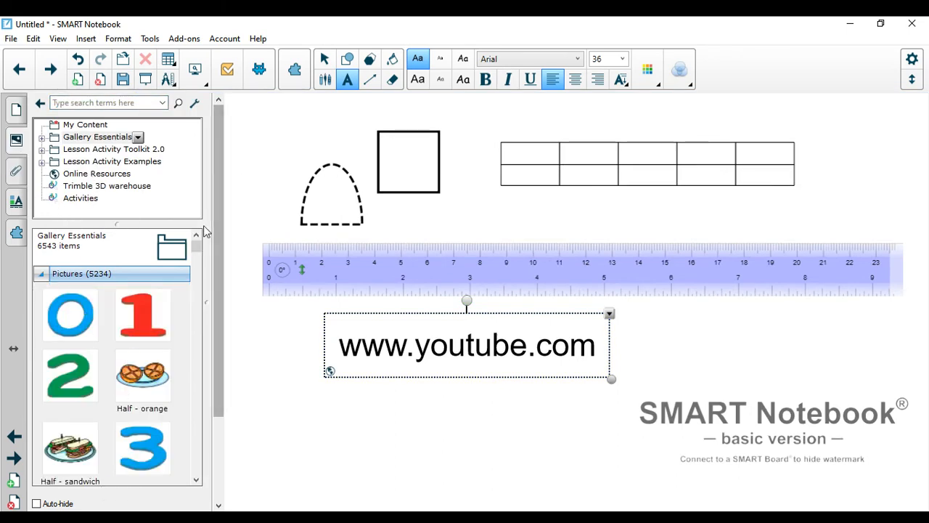
- Drag the Crab Nebula gallery picture onto the lower right of page two
{"action": "scroll", "scroll_direction": "down", "scroll_amount": 3}
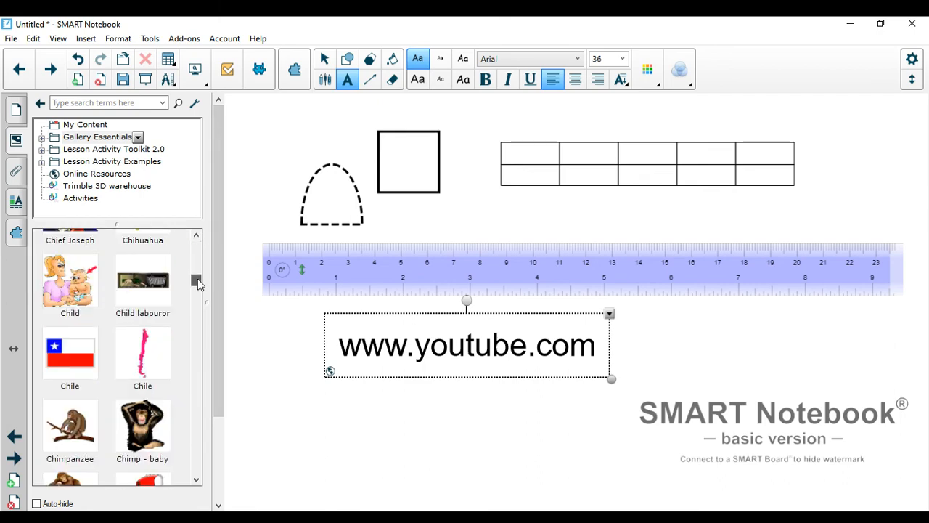
{"action": "scroll", "scroll_direction": "down", "scroll_amount": 3}
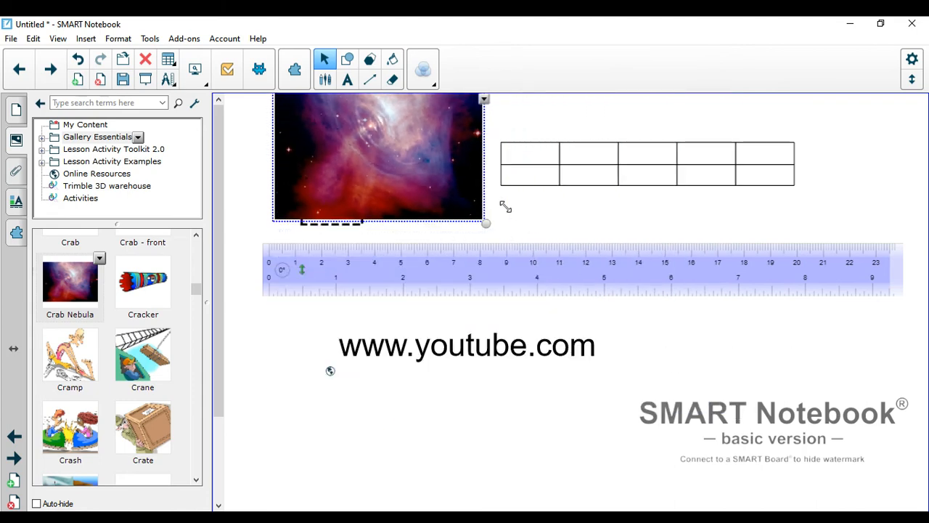
{"action": "left_click_drag", "start_coordinate": [377, 156], "coordinate": [759, 376]}
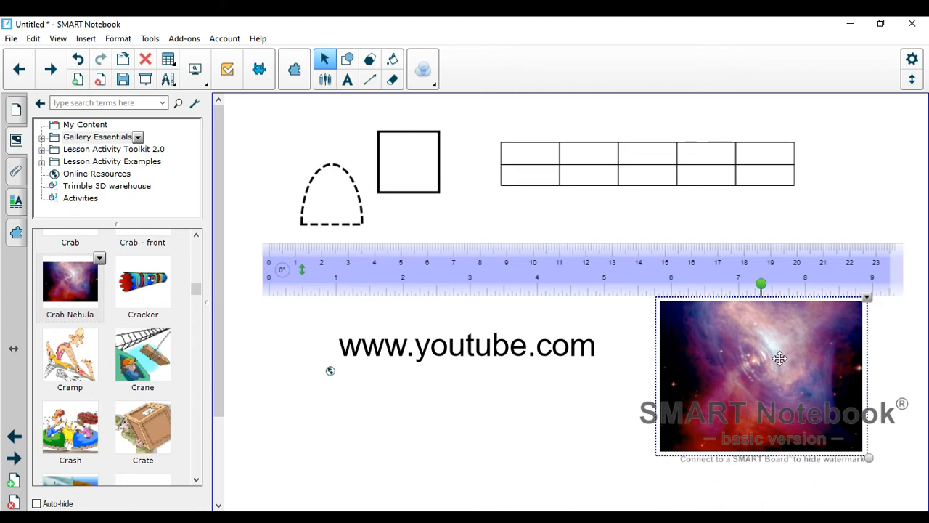
{"action": "mouse_move", "coordinate": [871, 300]}
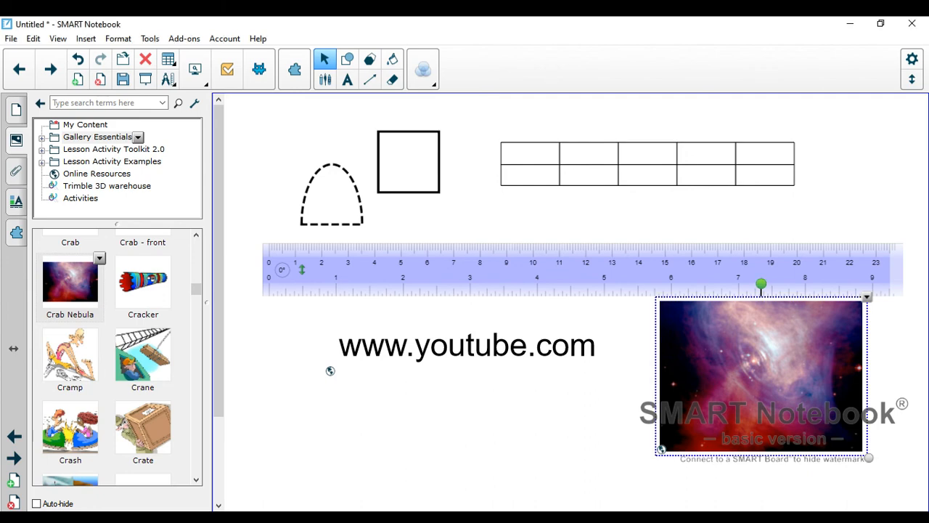
{"action": "mouse_move", "coordinate": [16, 109]}
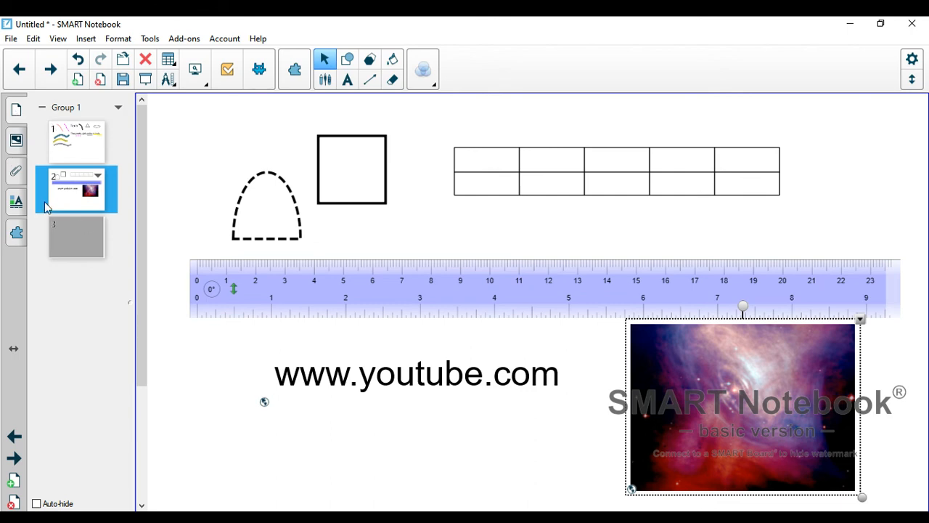
- Go to page 3 and pull the Screen Shade back over the play and smile rows
{"action": "left_click", "coordinate": [77, 236]}
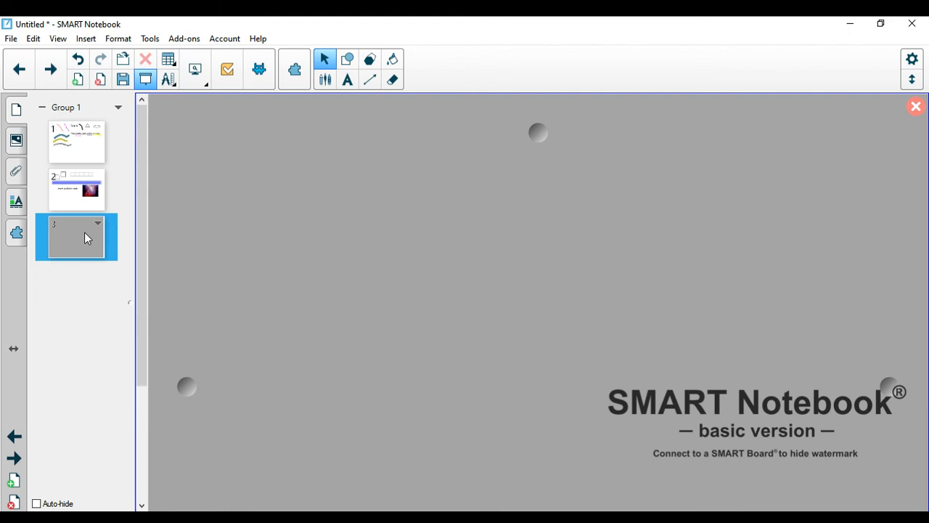
{"action": "mouse_move", "coordinate": [160, 52]}
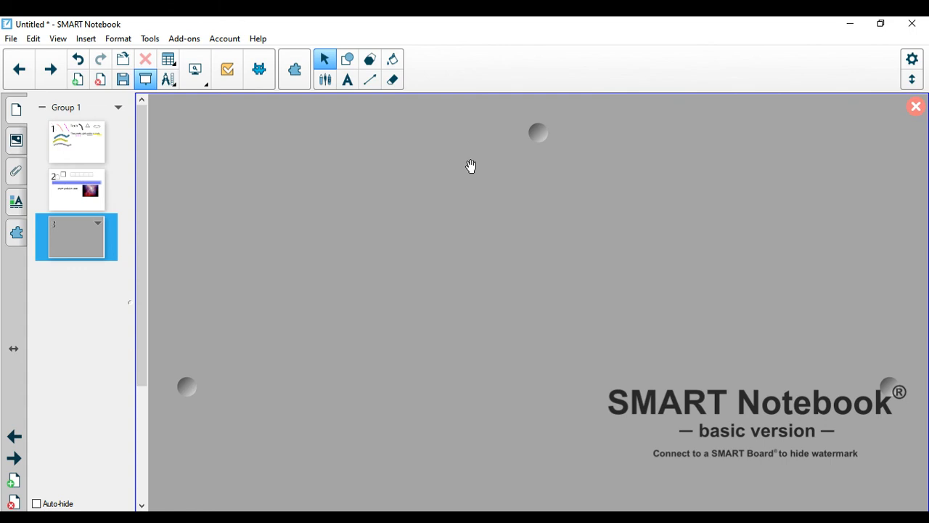
{"action": "mouse_move", "coordinate": [471, 173]}
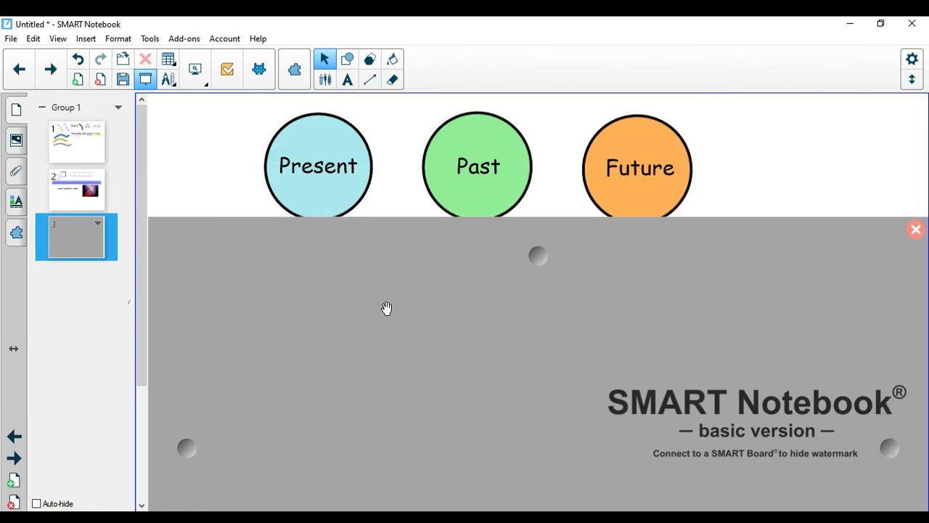
{"action": "mouse_move", "coordinate": [560, 290]}
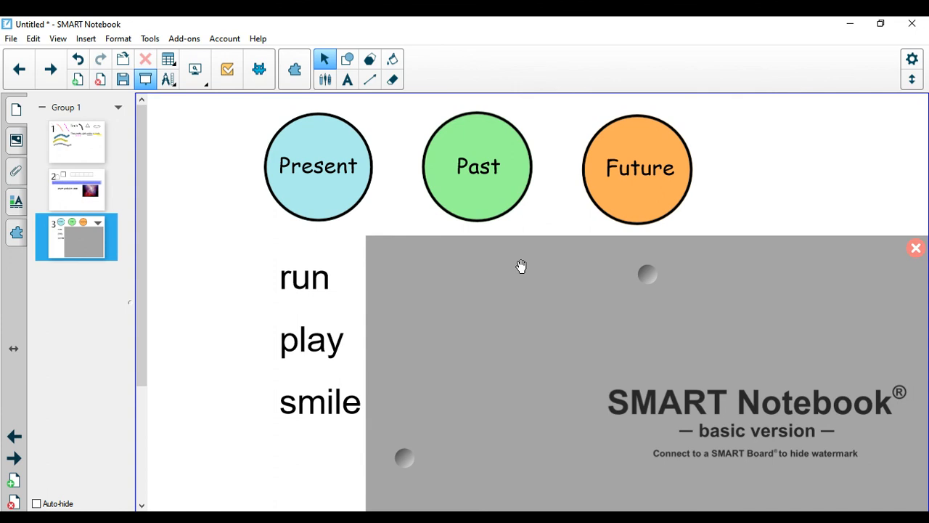
{"action": "mouse_move", "coordinate": [508, 394]}
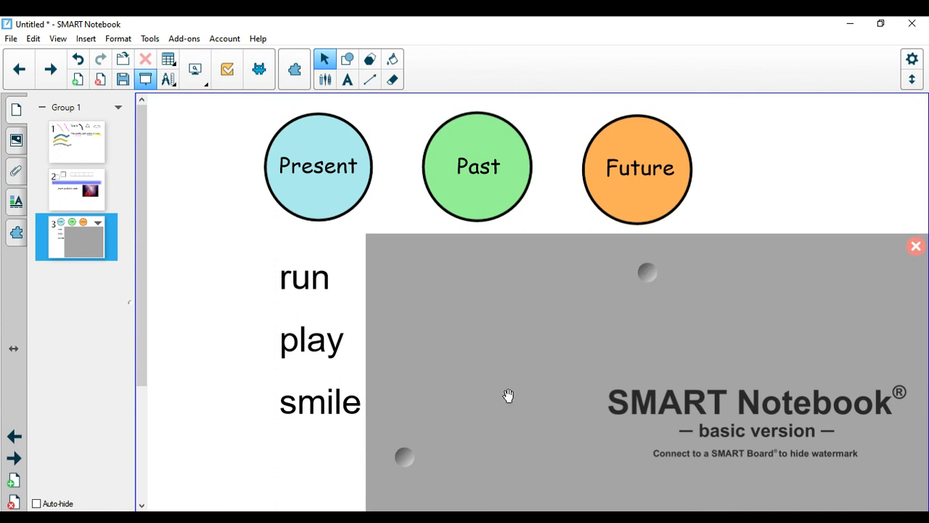
{"action": "mouse_move", "coordinate": [635, 252]}
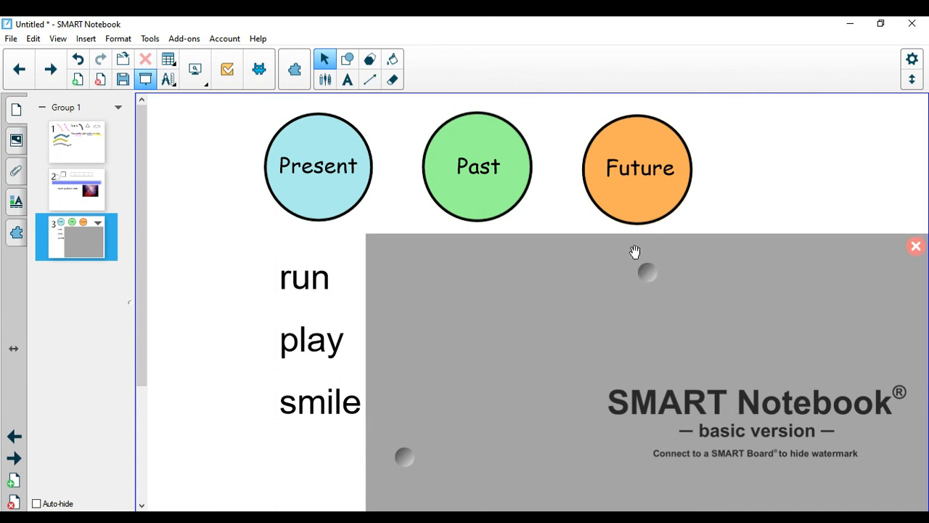
{"action": "mouse_move", "coordinate": [594, 263]}
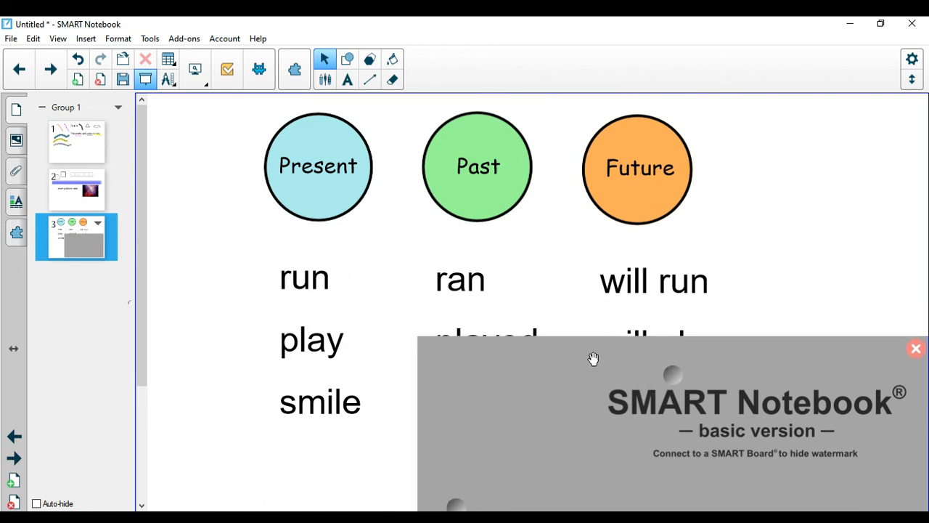
{"action": "left_click_drag", "start_coordinate": [594, 359], "coordinate": [336, 366]}
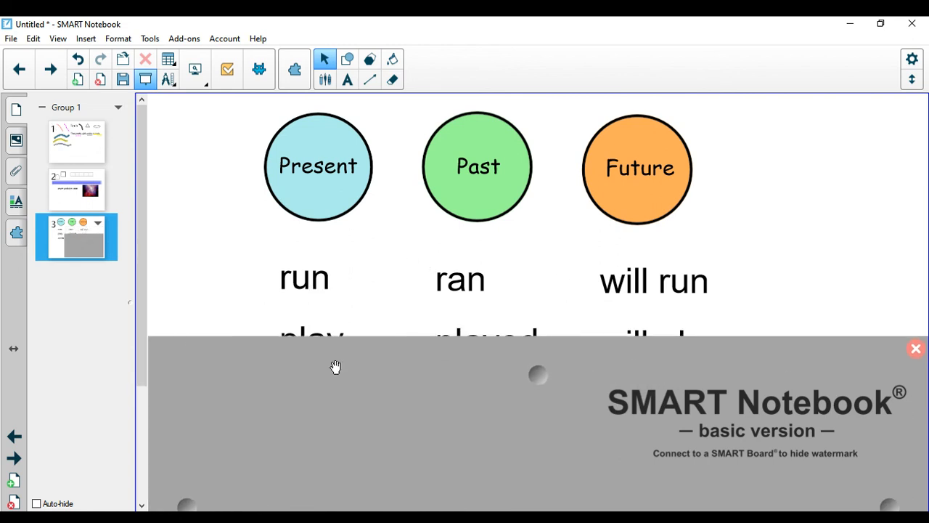